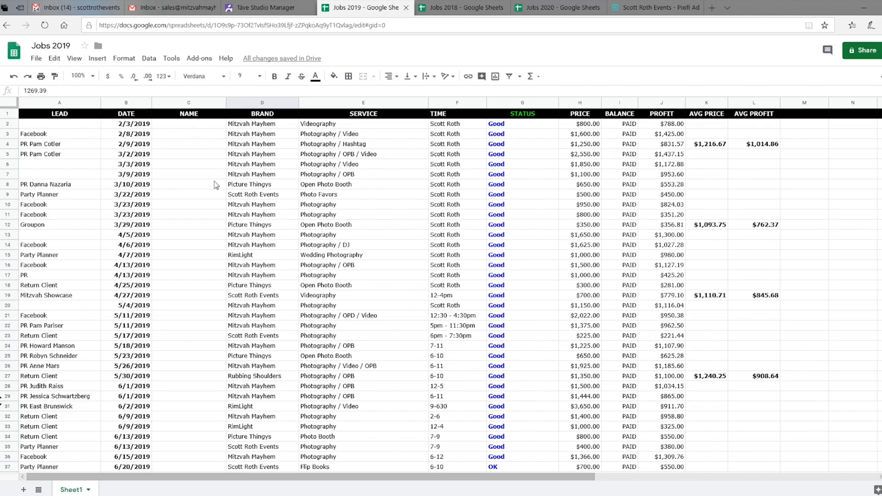
mouse_move(108, 126)
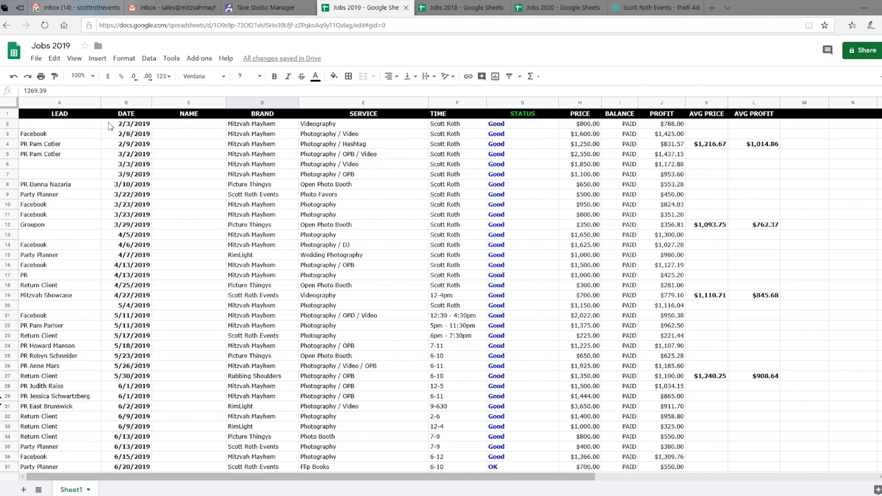
mouse_move(114, 147)
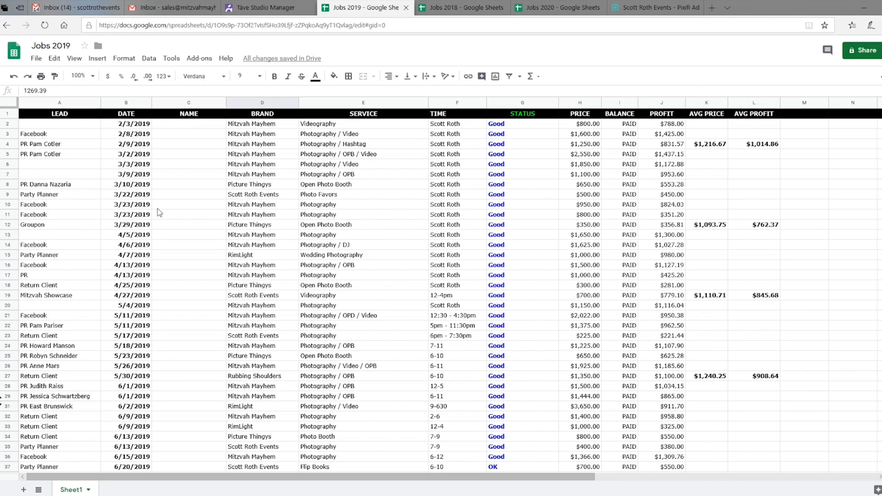
mouse_move(101, 268)
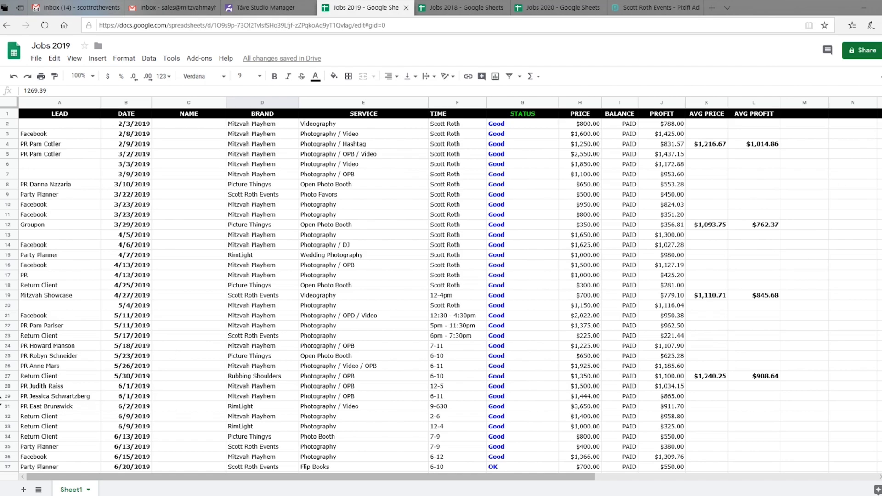
mouse_move(364, 246)
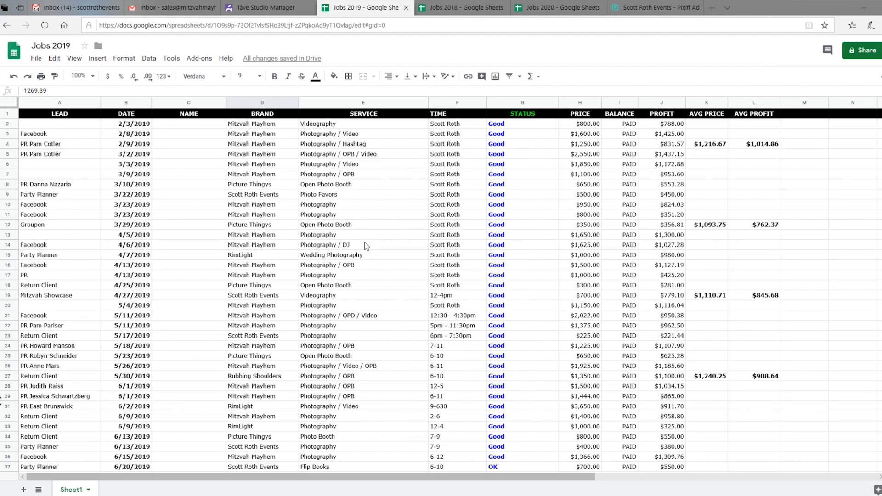
mouse_move(376, 230)
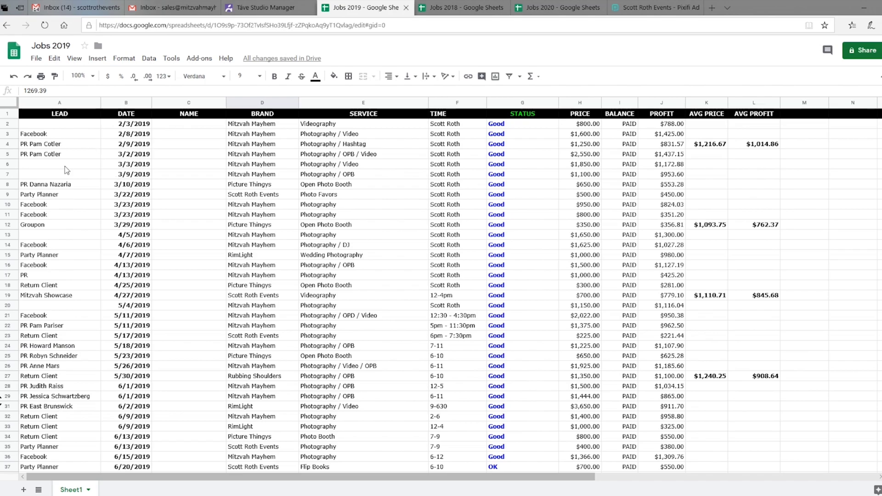
mouse_move(57, 261)
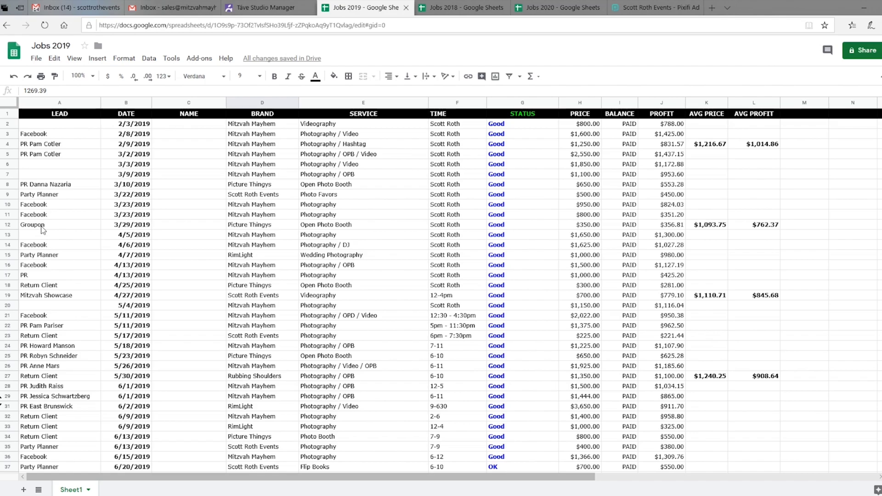
mouse_move(59, 171)
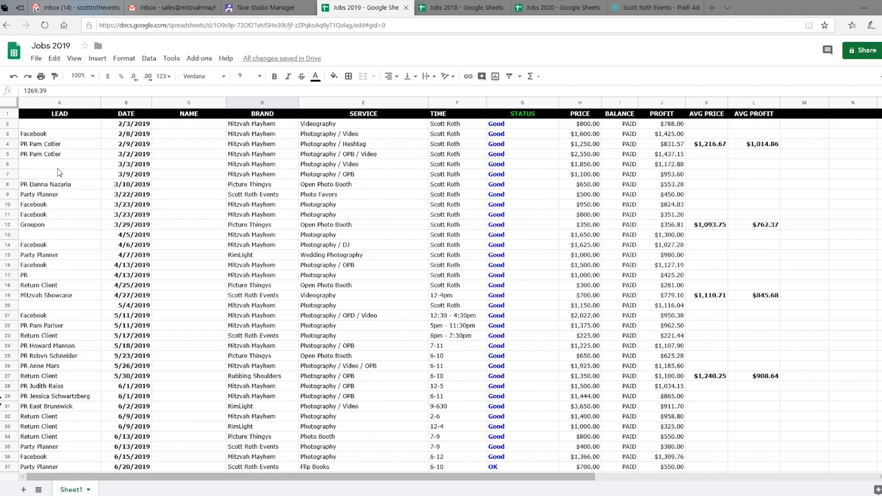
mouse_move(33, 349)
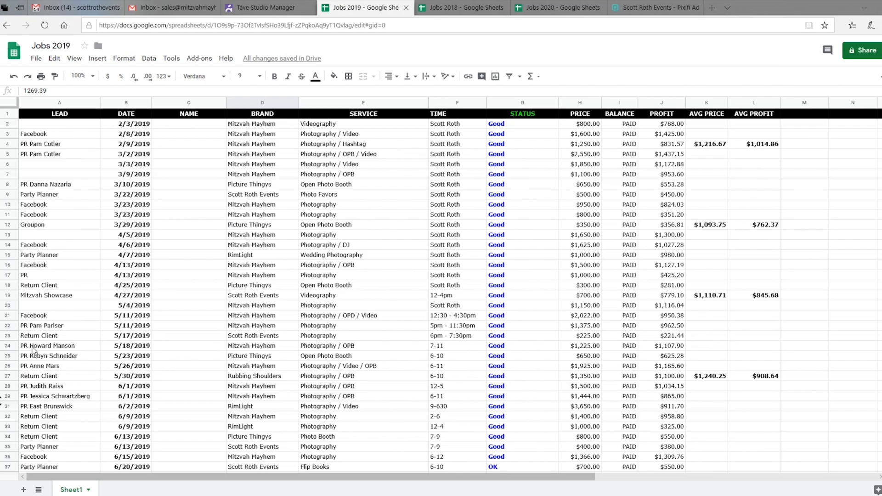
mouse_move(50, 413)
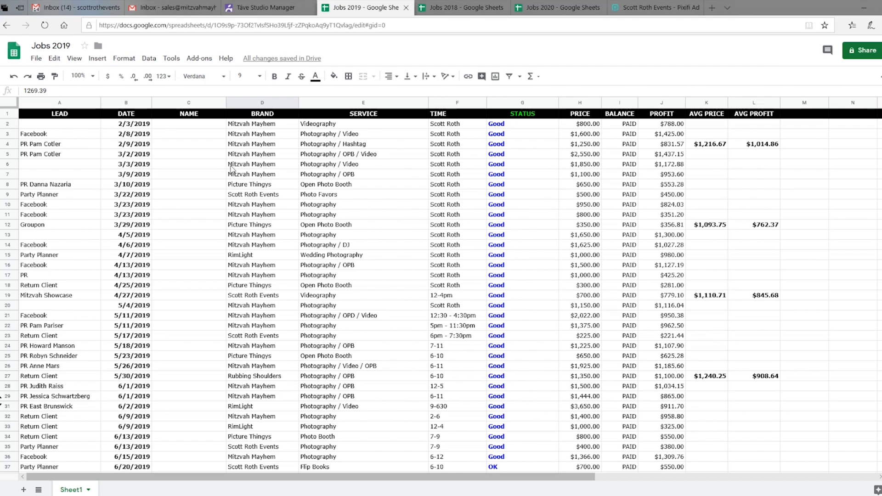
mouse_move(255, 316)
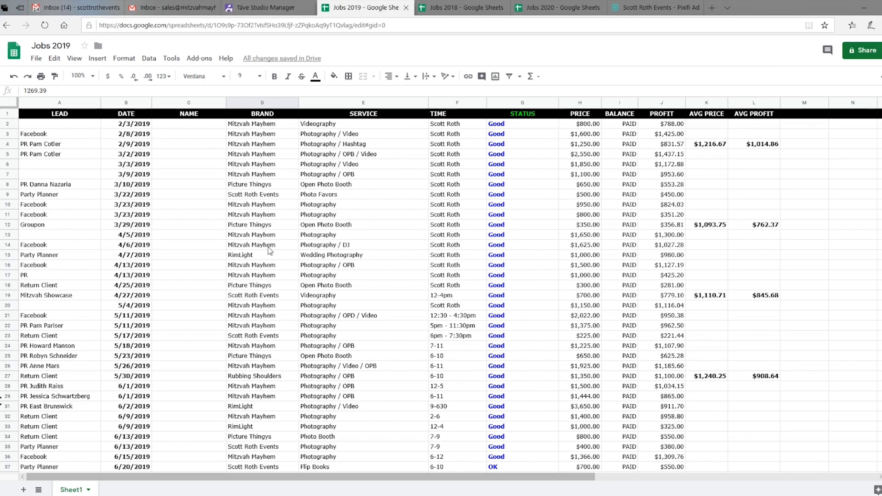
mouse_move(276, 154)
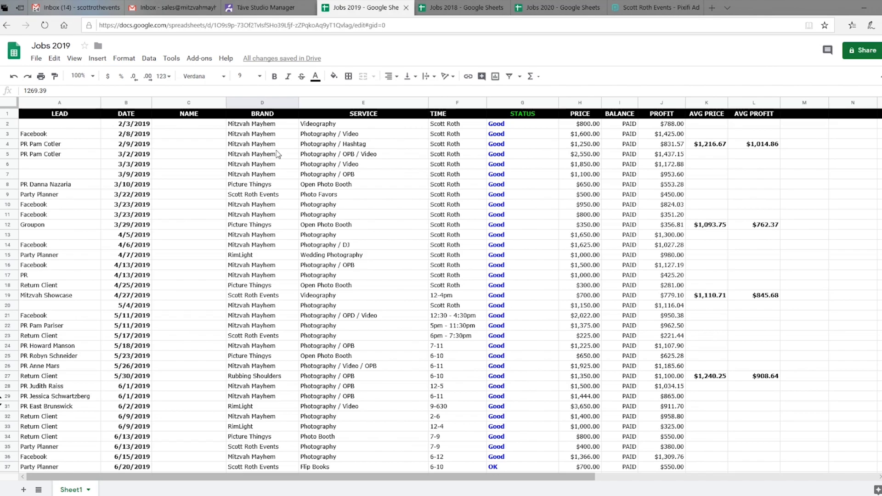
mouse_move(271, 231)
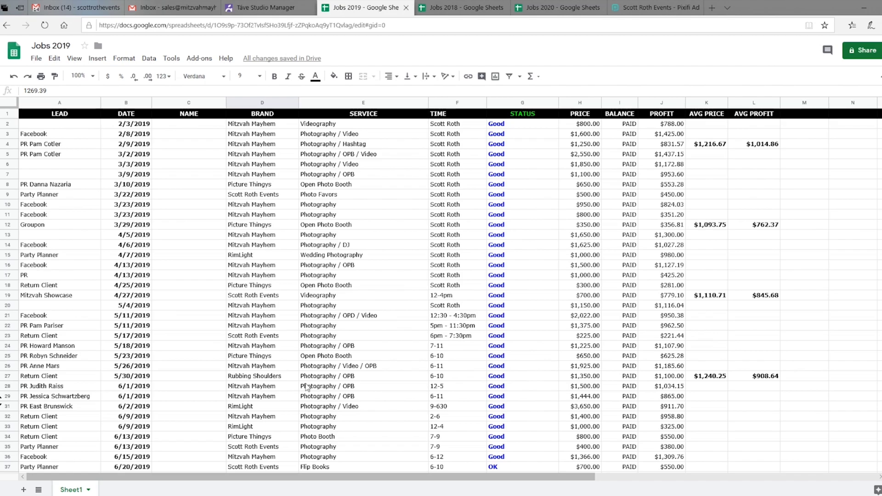
mouse_move(356, 312)
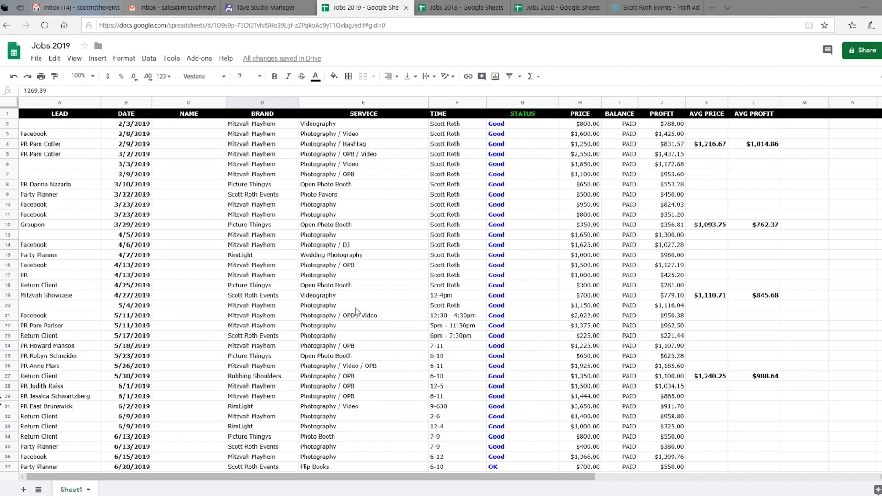
mouse_move(352, 314)
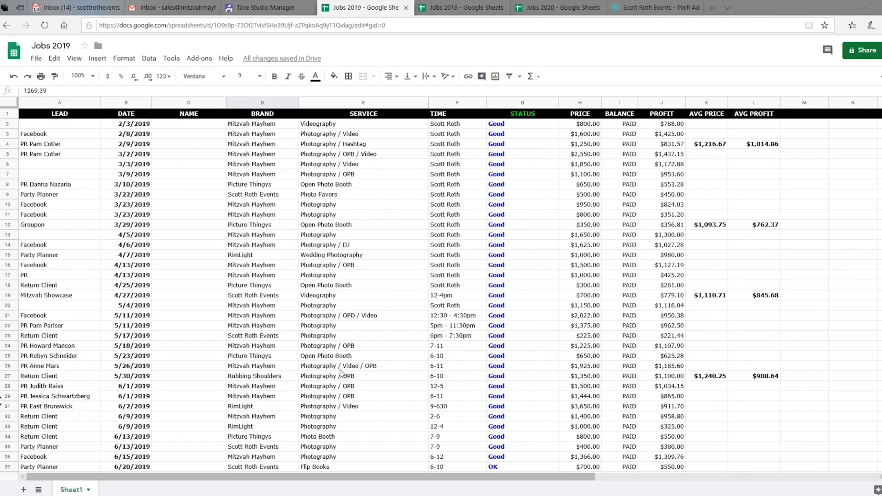
mouse_move(363, 371)
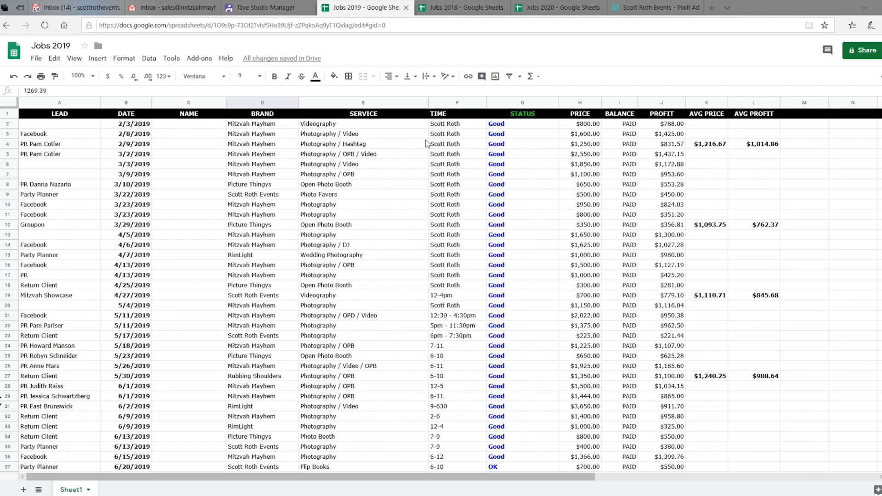
mouse_move(455, 269)
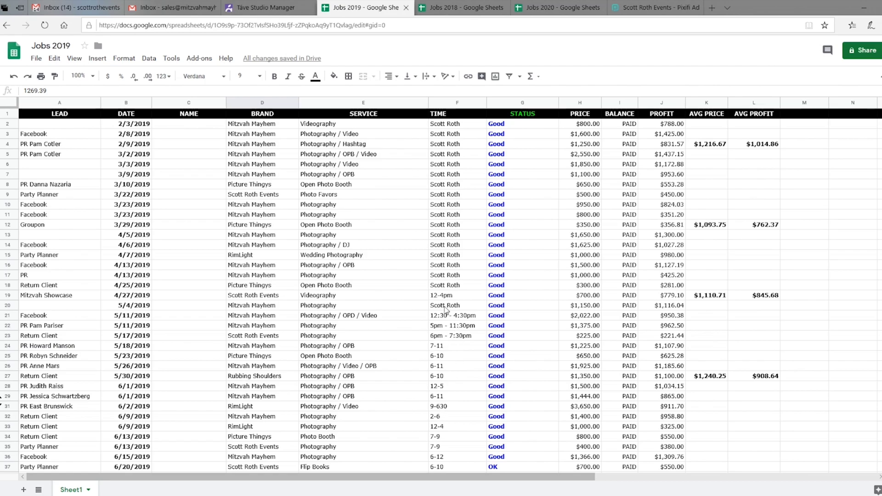
mouse_move(447, 381)
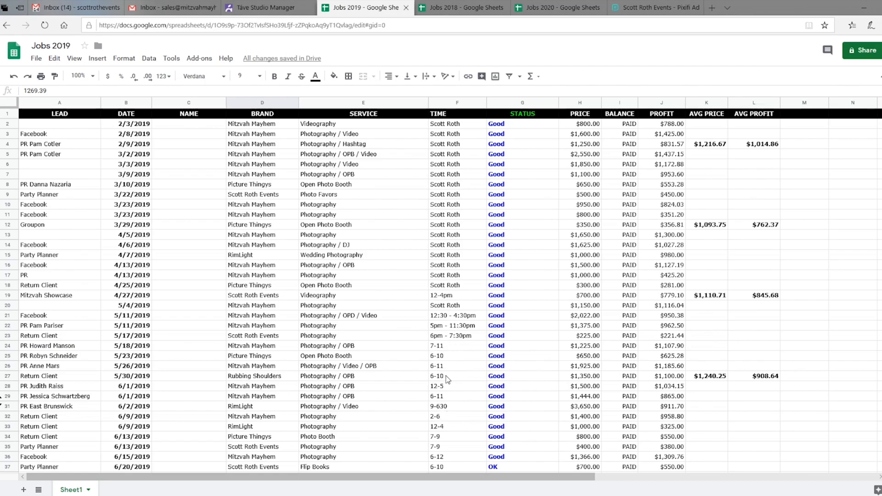
mouse_move(258, 390)
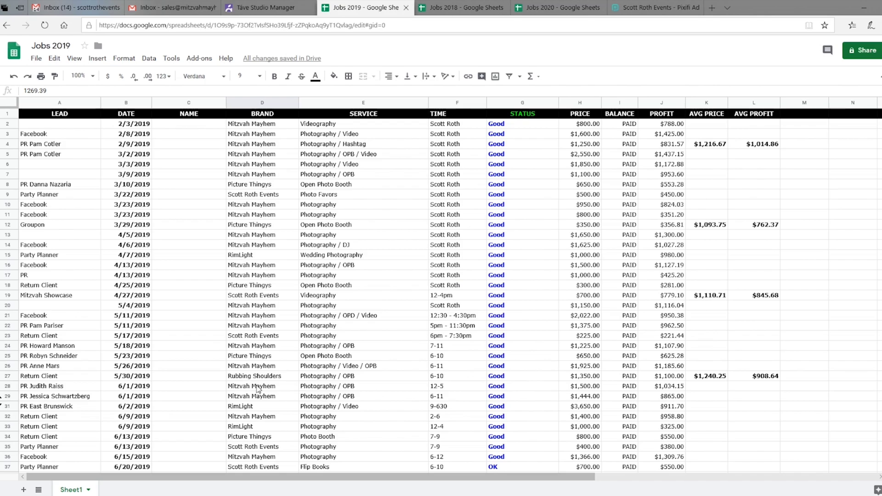
mouse_move(429, 389)
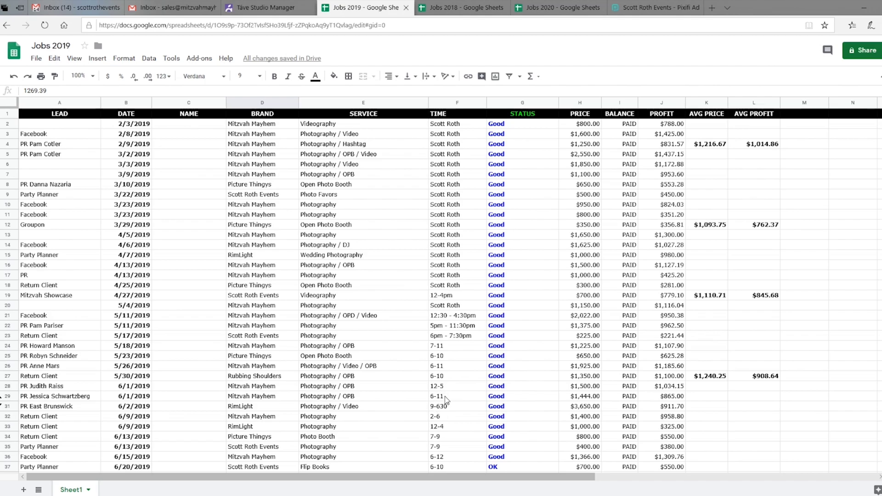
mouse_move(449, 399)
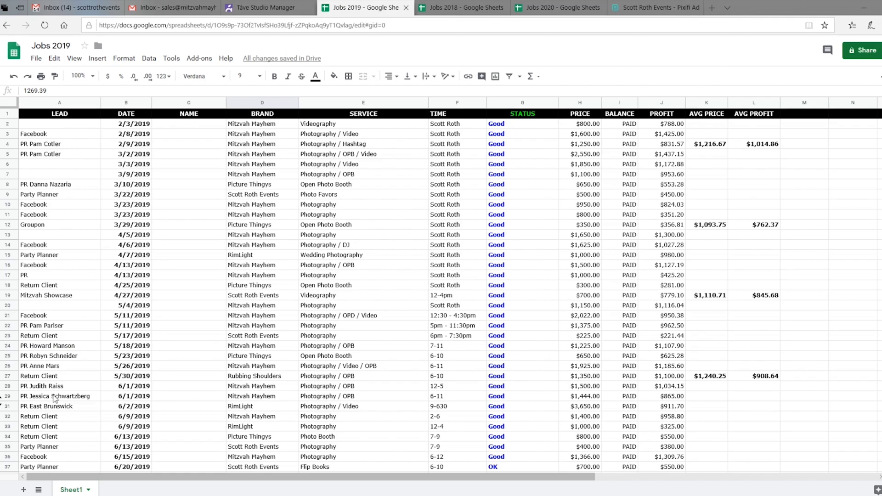
mouse_move(261, 386)
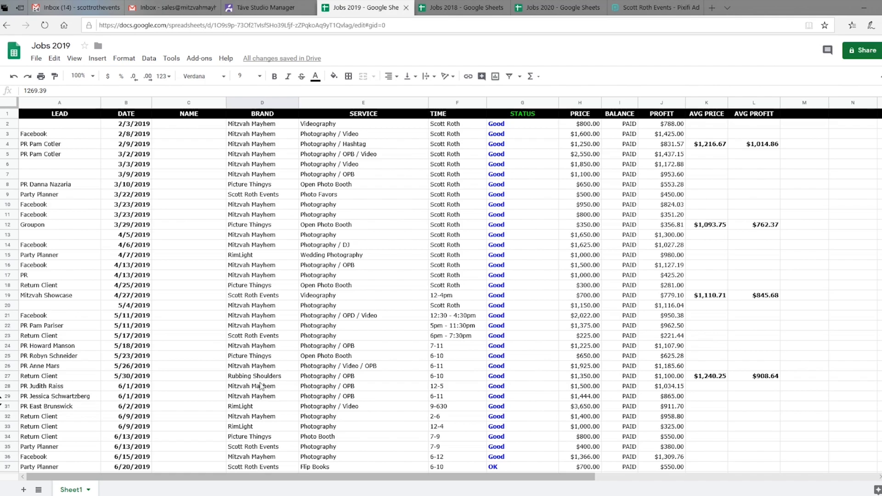
mouse_move(473, 114)
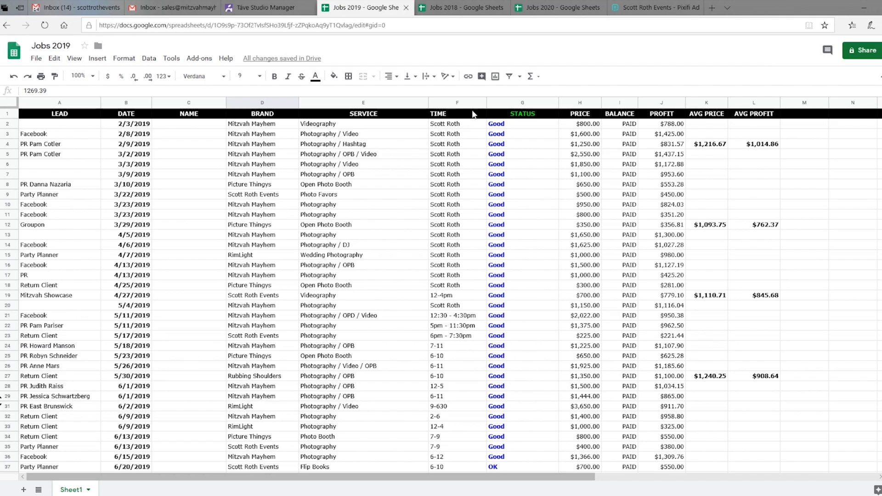
mouse_move(492, 191)
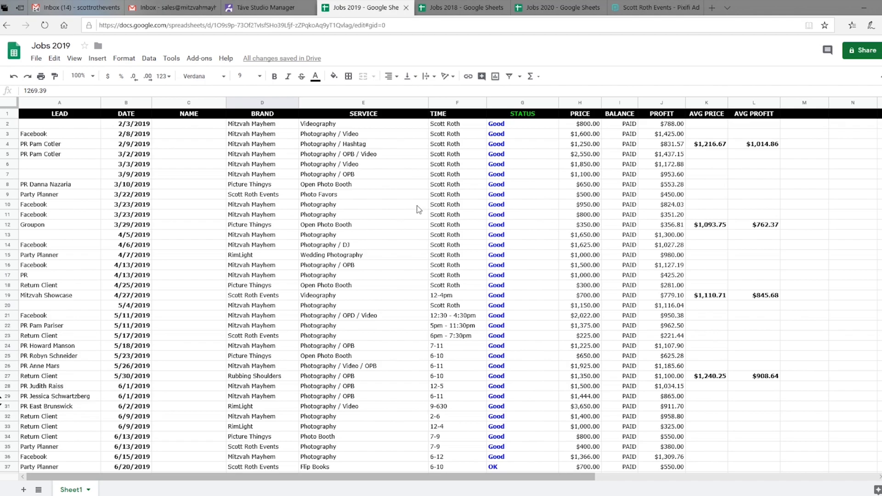
mouse_move(569, 128)
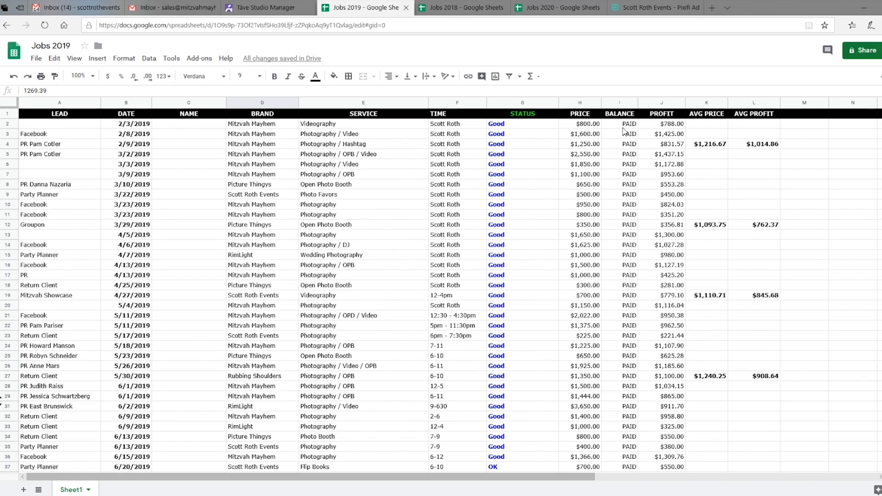
mouse_move(630, 320)
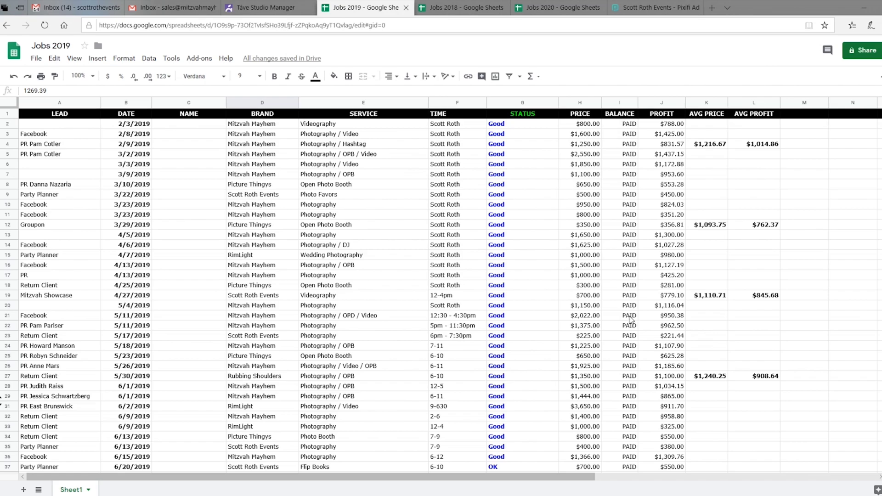
mouse_move(619, 313)
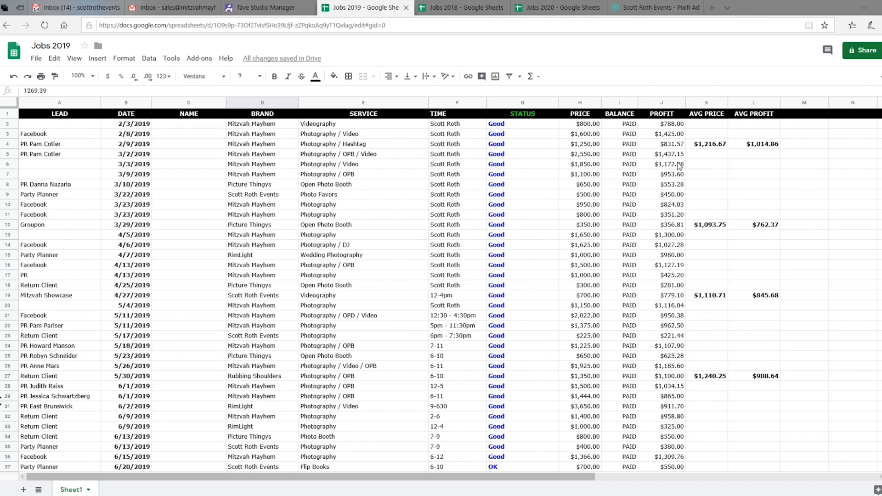
mouse_move(667, 290)
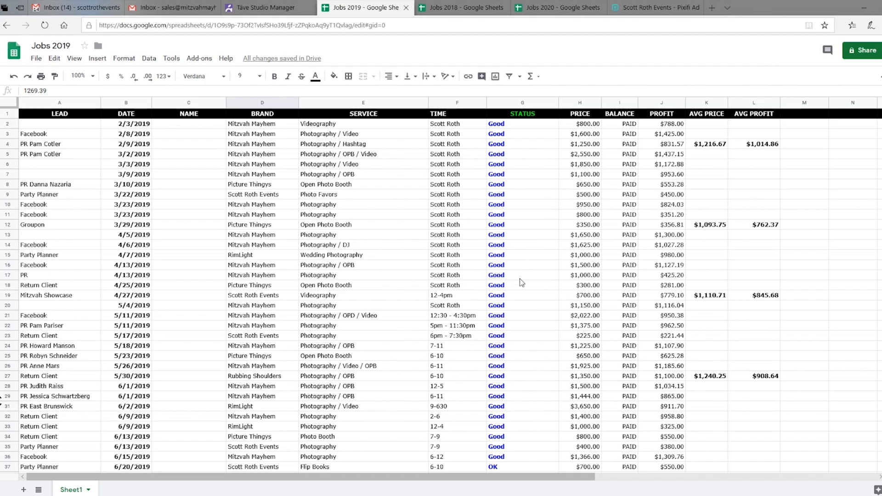
mouse_move(656, 258)
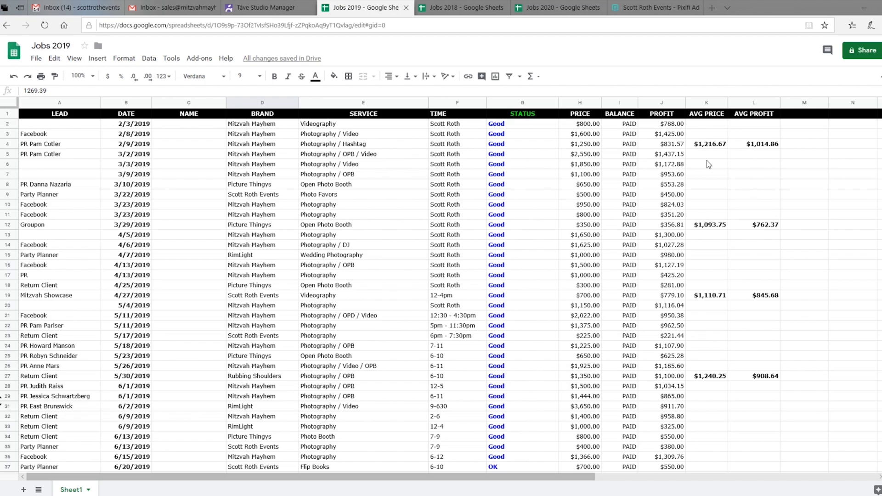
mouse_move(714, 146)
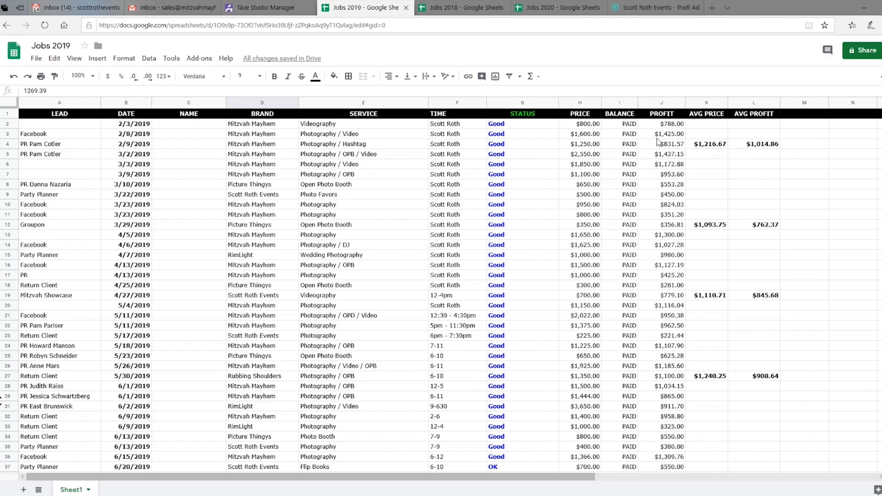
mouse_move(797, 157)
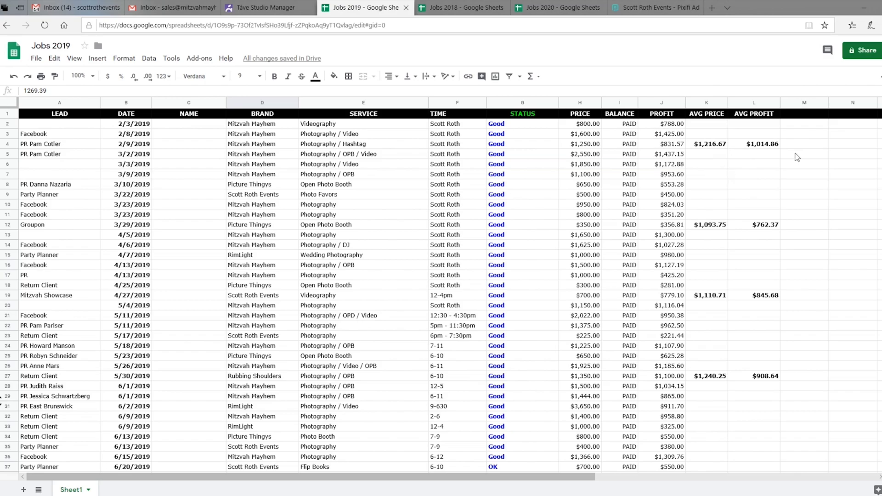
Step: Review the Jobs 2019 Totals rows, compare with Jobs 2018 totals, then return
scroll(down, 3)
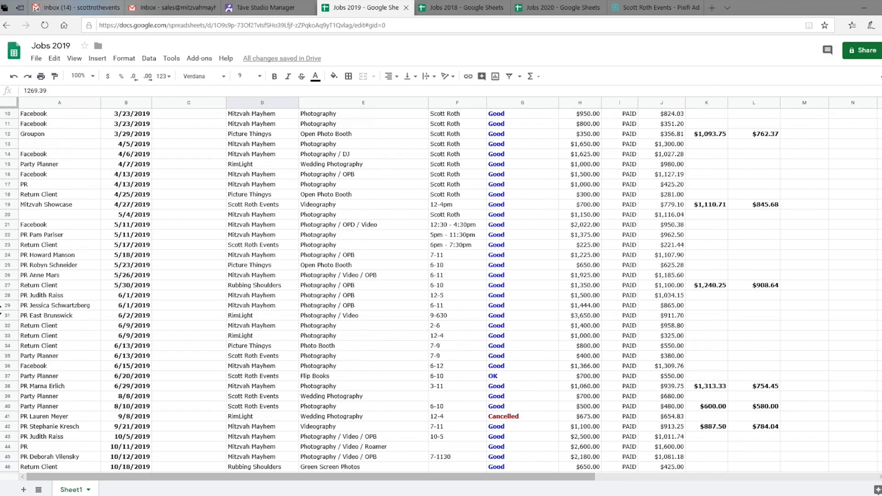
scroll(down, 3)
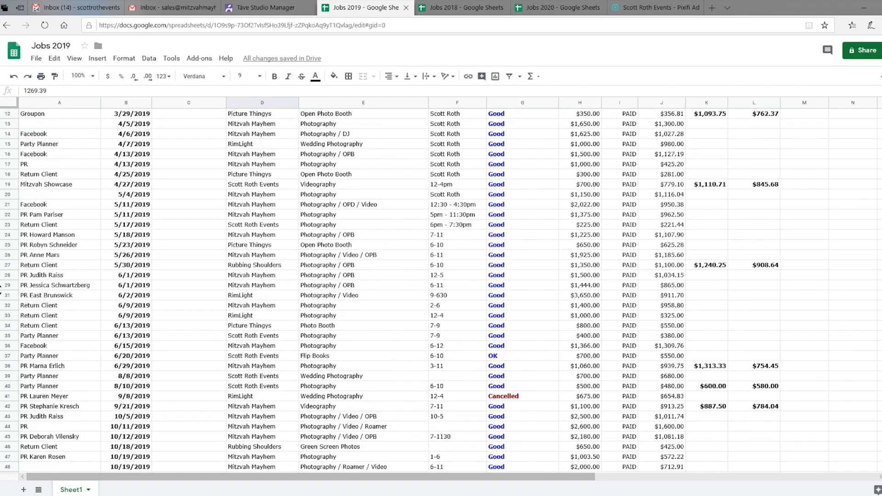
scroll(down, 3)
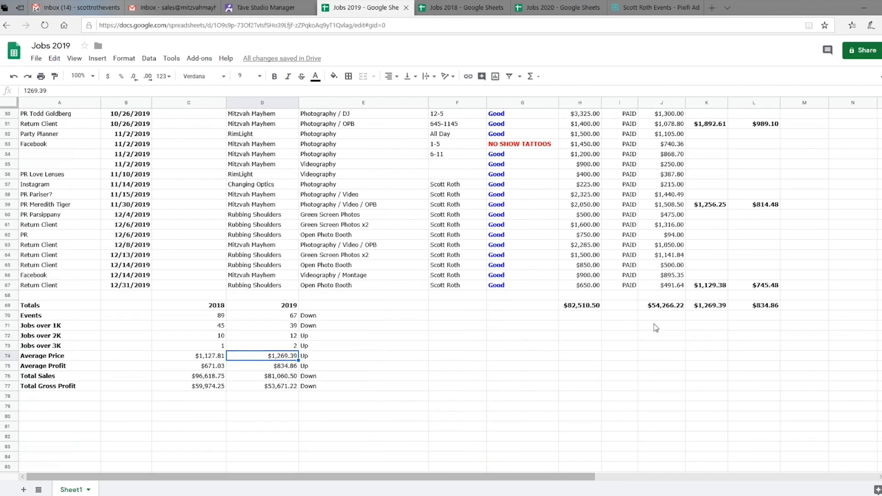
mouse_move(522, 168)
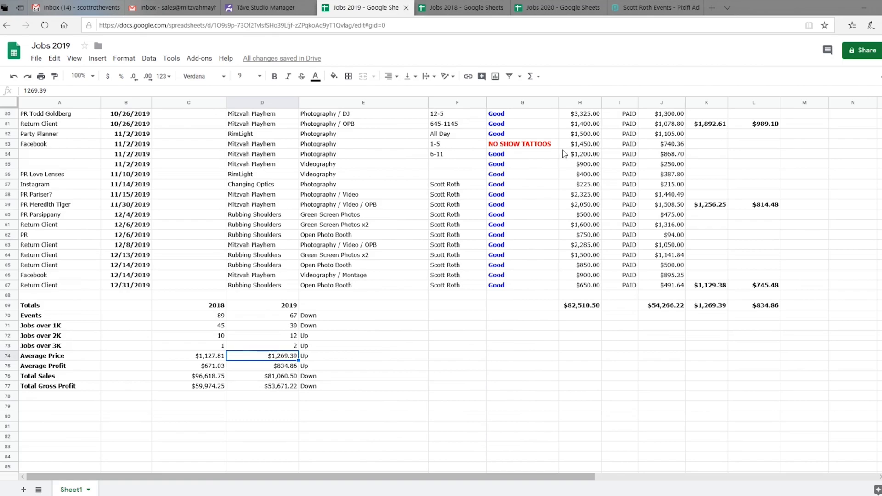
mouse_move(366, 171)
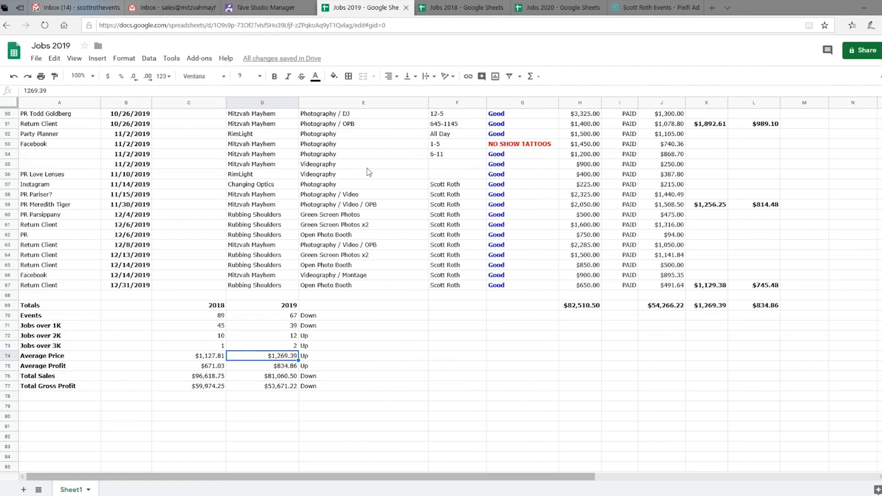
mouse_move(298, 231)
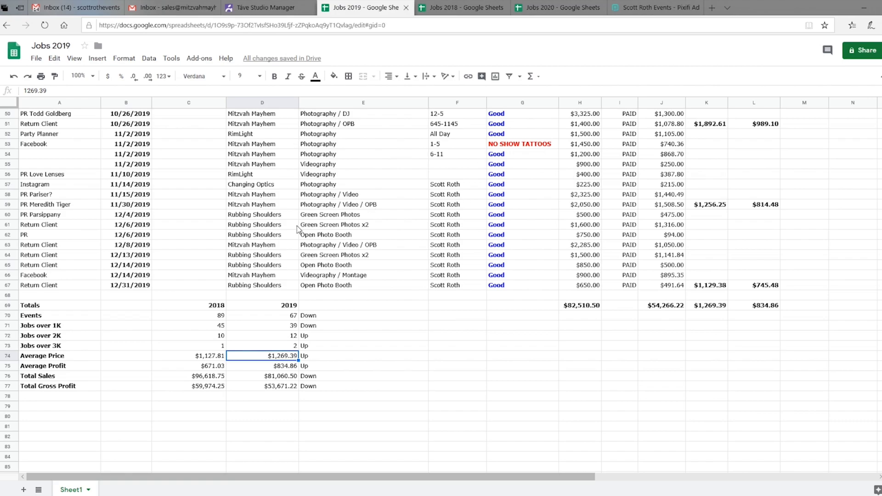
mouse_move(386, 175)
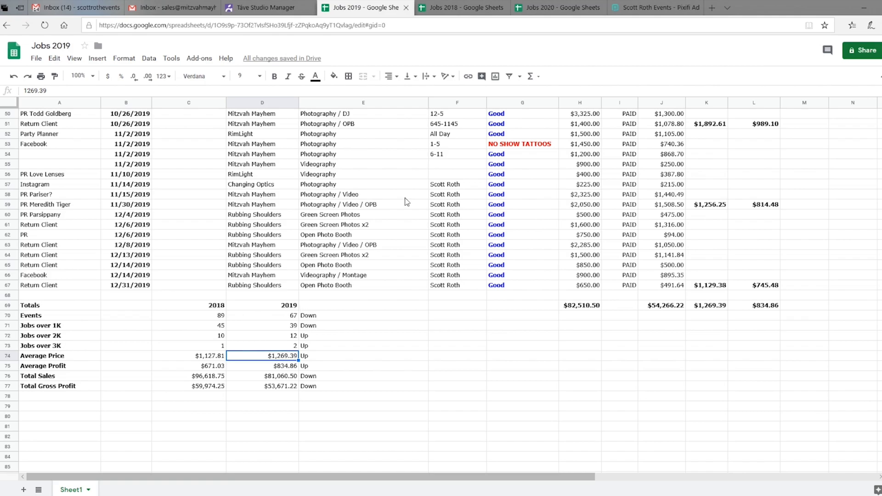
mouse_move(367, 107)
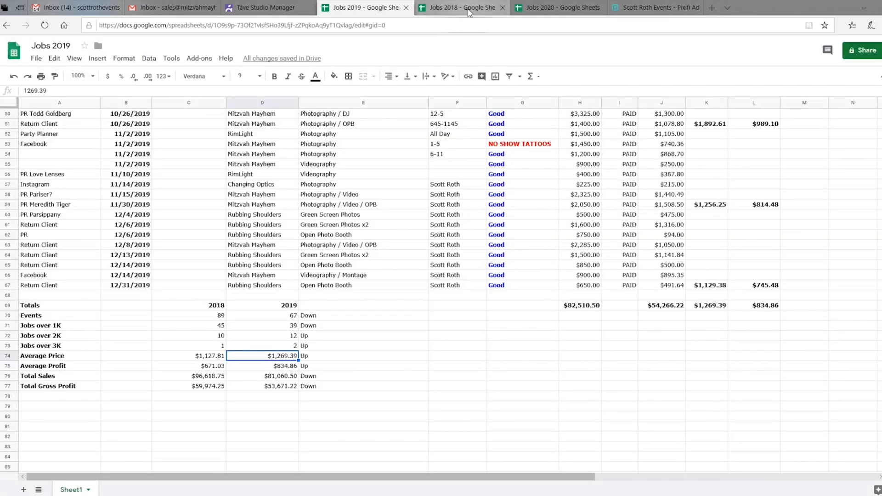
click(461, 8)
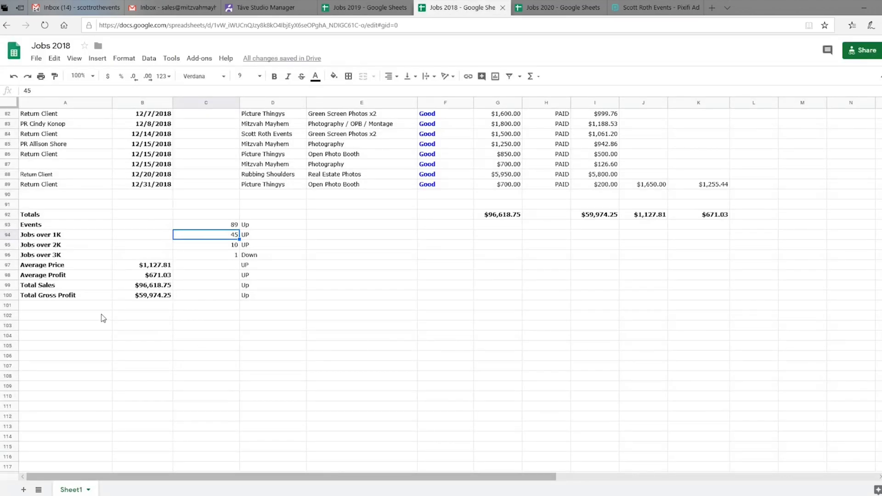
click(365, 7)
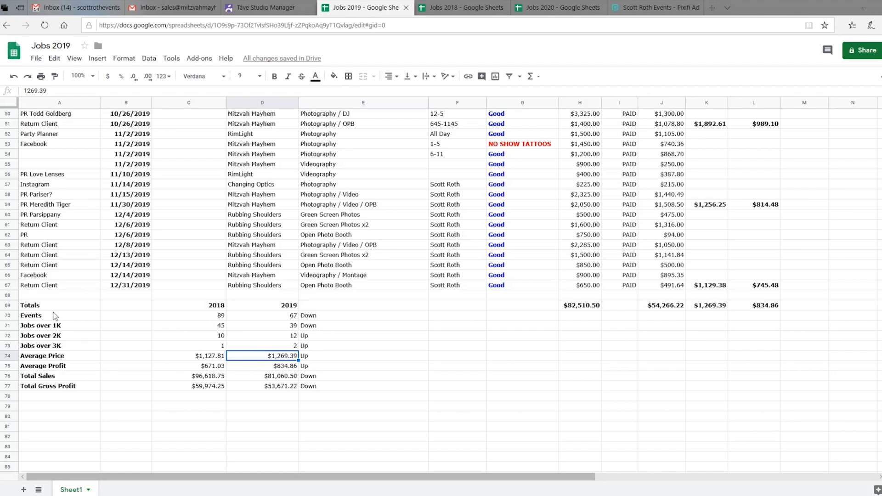
mouse_move(48, 321)
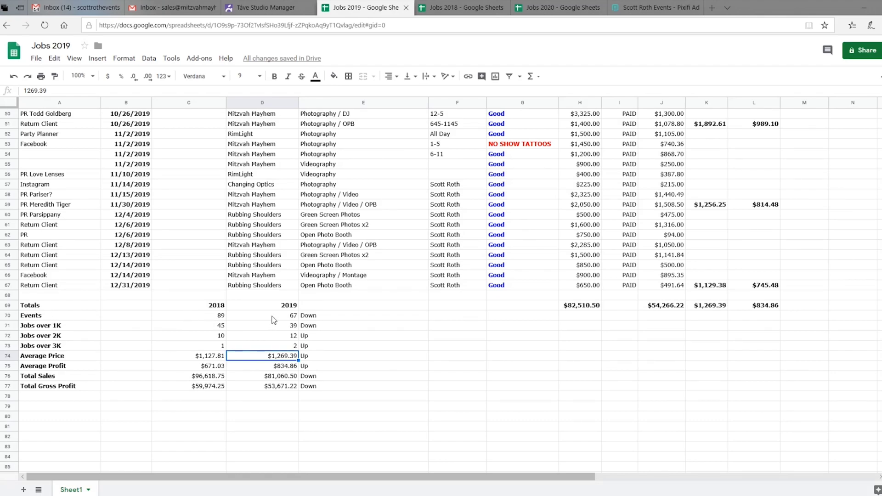
mouse_move(276, 320)
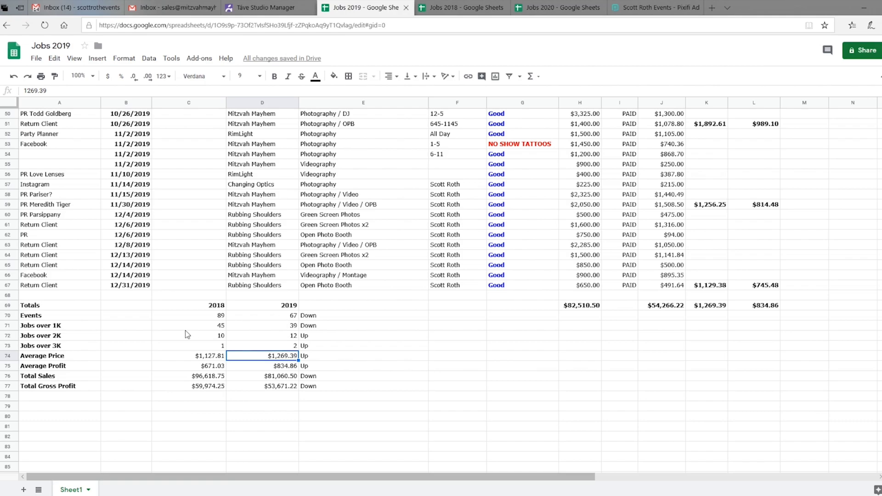
mouse_move(276, 328)
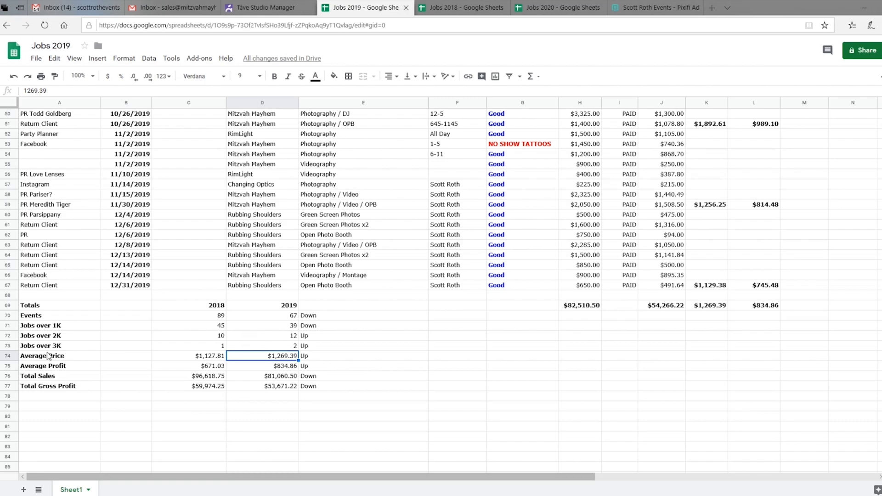
mouse_move(236, 351)
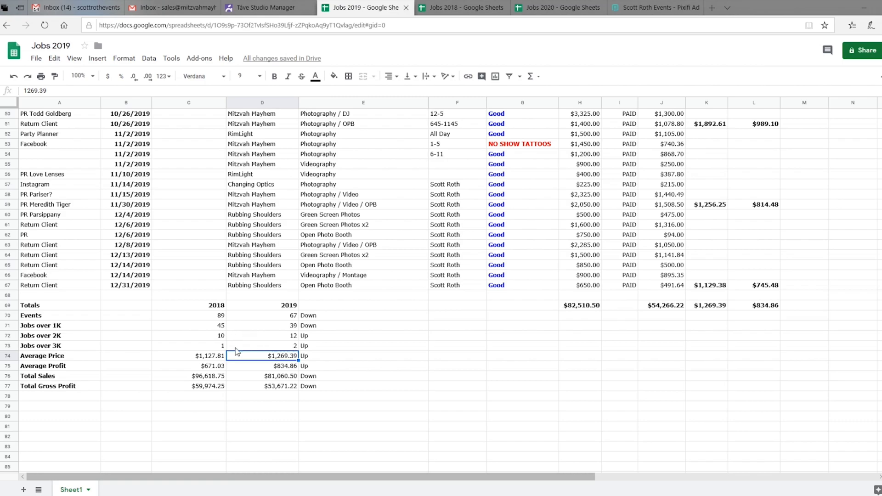
mouse_move(181, 350)
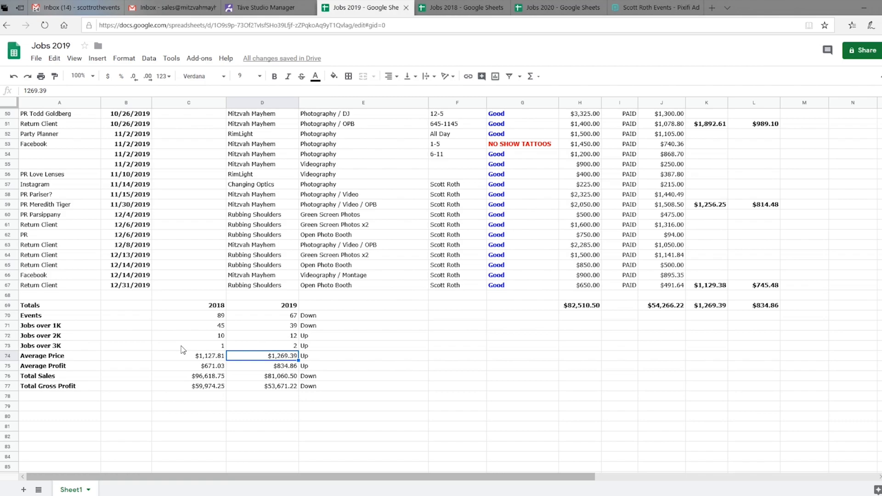
mouse_move(332, 354)
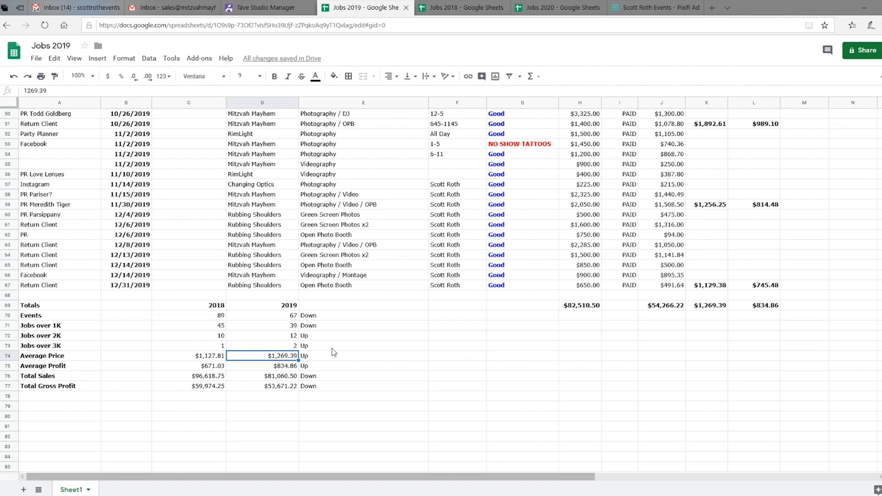
mouse_move(290, 363)
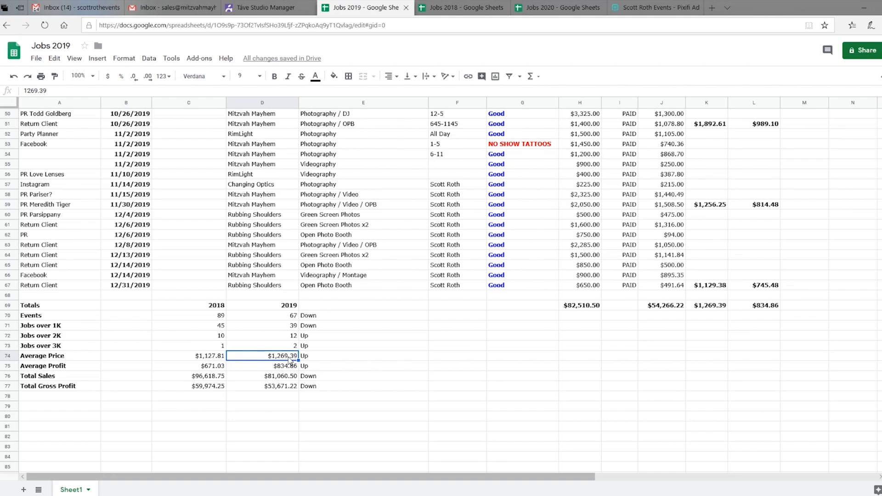
mouse_move(242, 366)
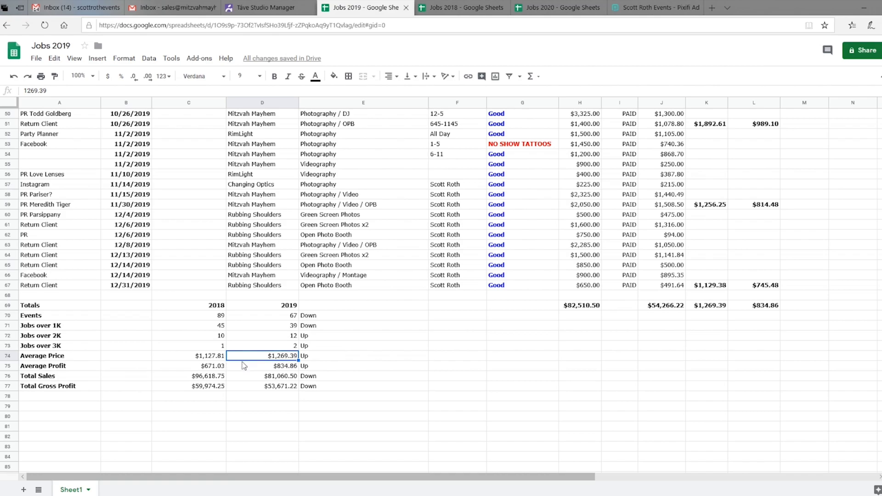
mouse_move(305, 360)
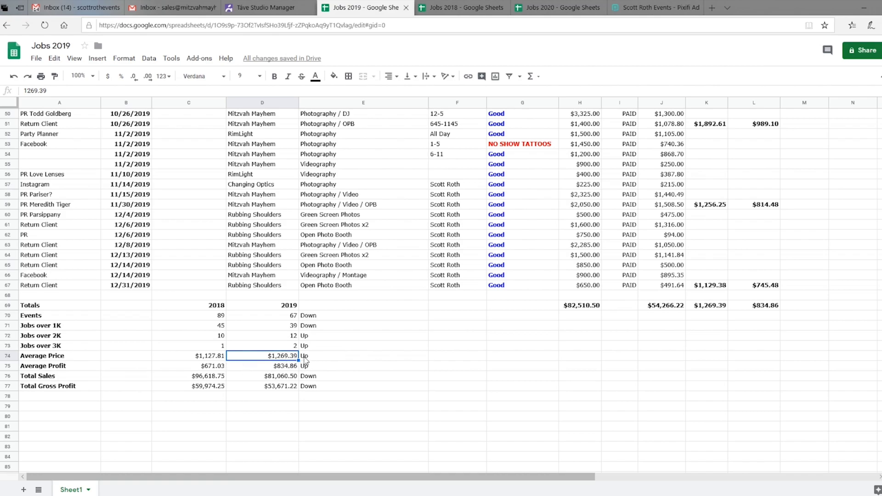
mouse_move(251, 336)
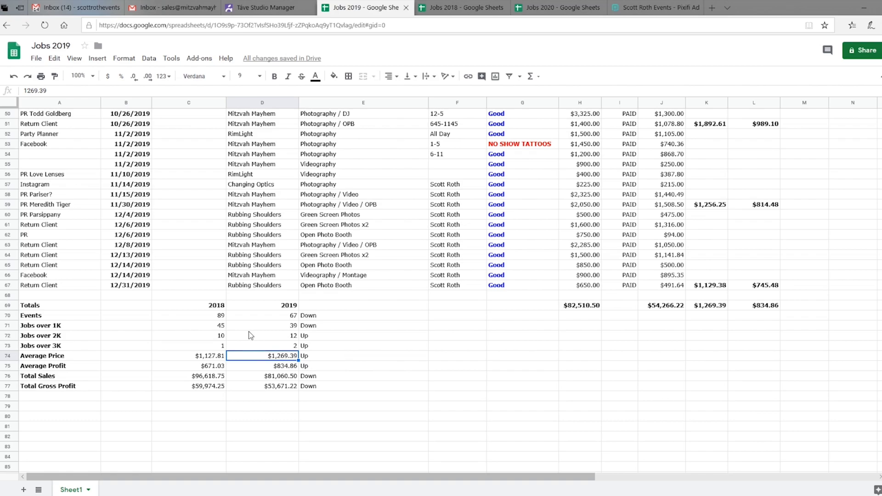
mouse_move(261, 318)
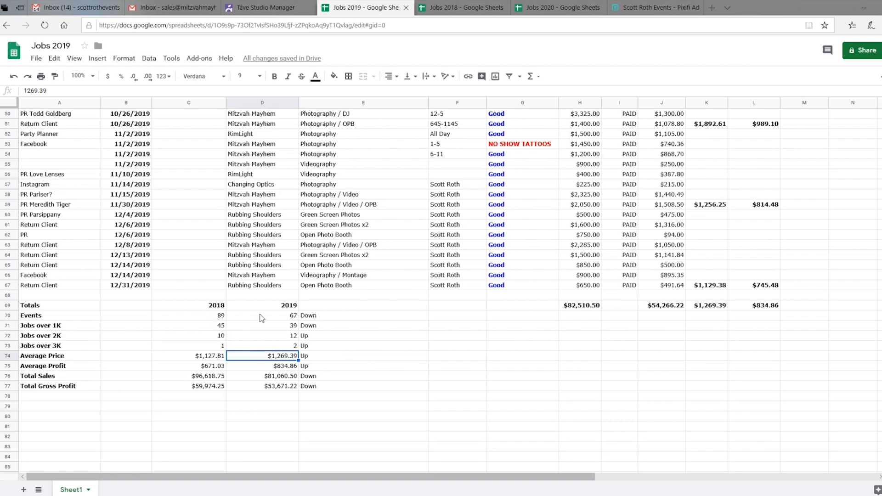
mouse_move(206, 384)
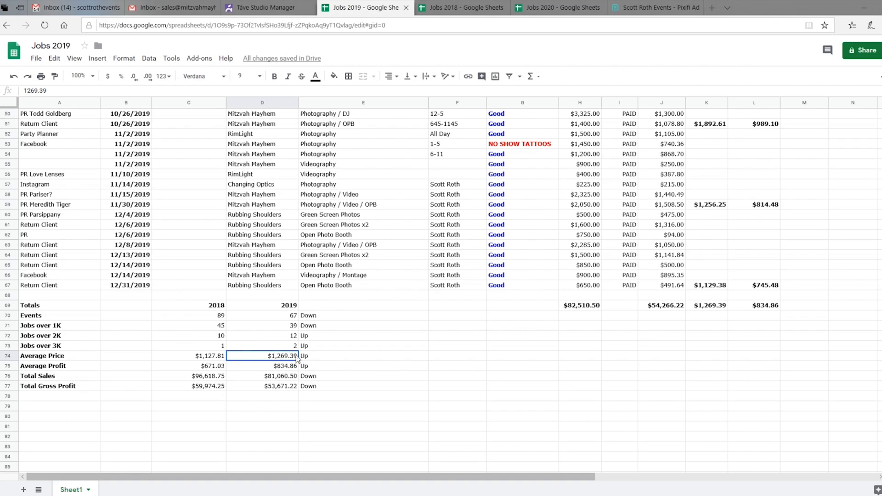
mouse_move(292, 372)
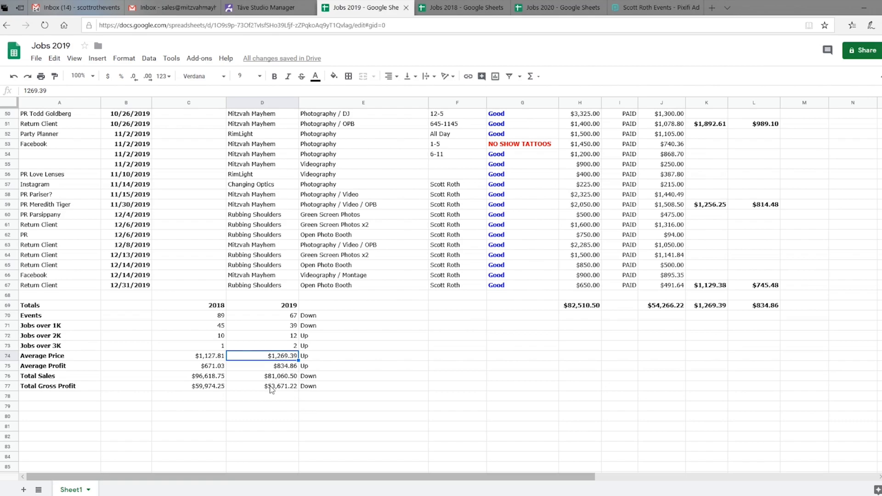
mouse_move(276, 389)
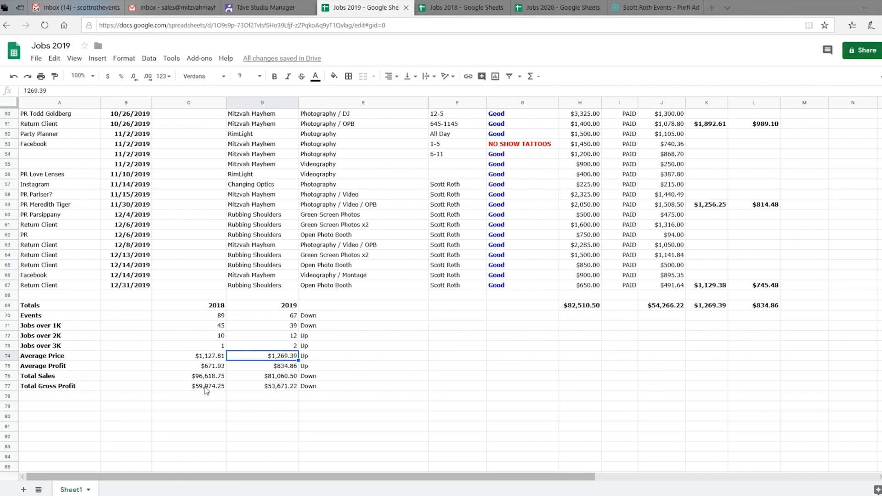
mouse_move(206, 380)
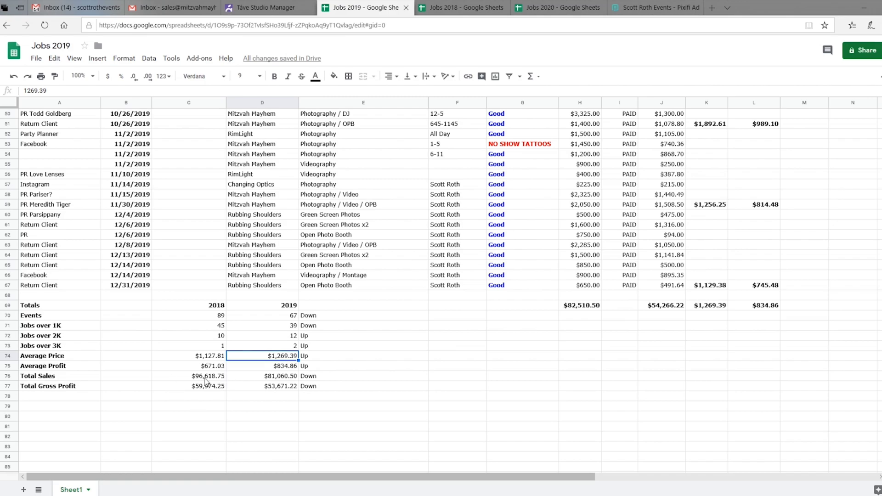
mouse_move(230, 383)
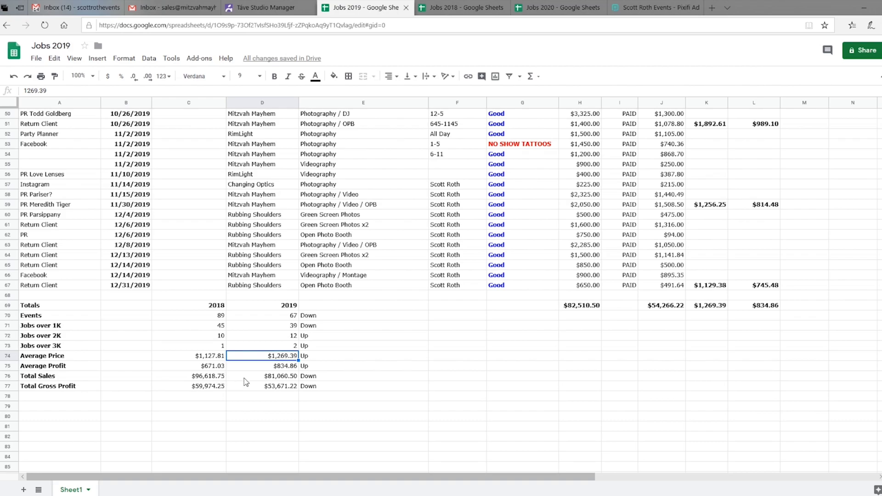
mouse_move(232, 376)
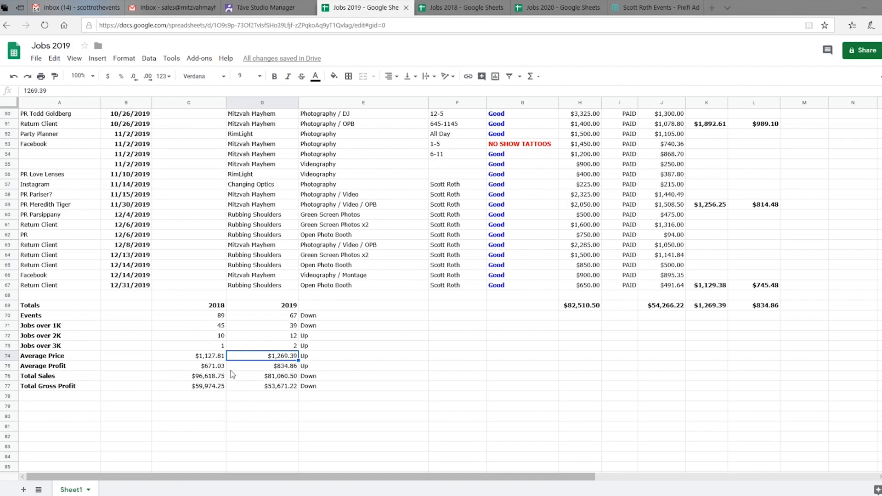
mouse_move(231, 370)
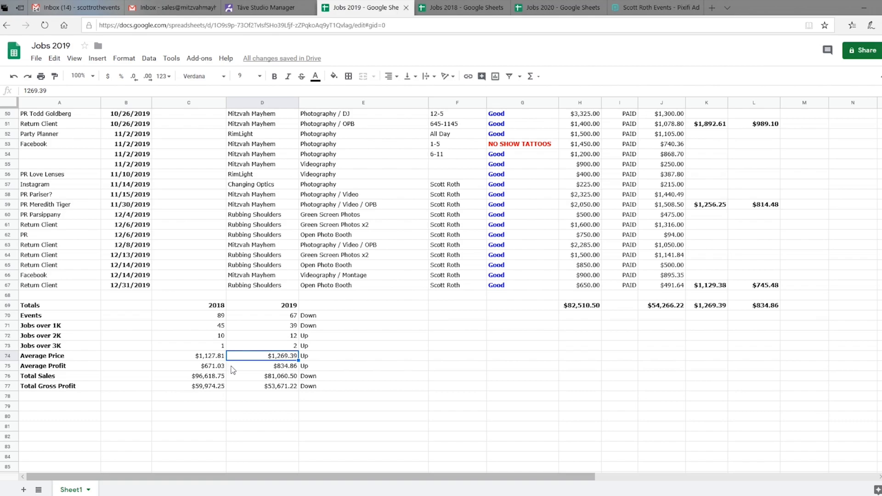
mouse_move(293, 368)
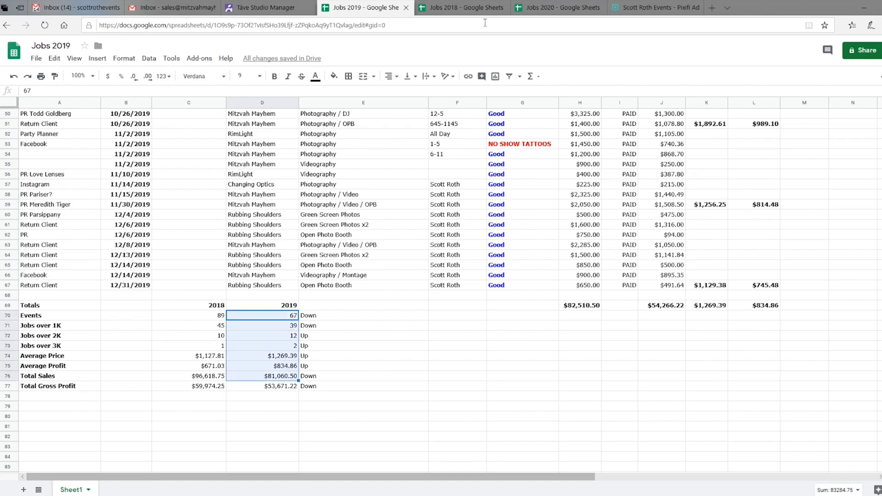
Step: Switch to the Jobs 2020 spreadsheet of January–June 2020 bookings
click(557, 7)
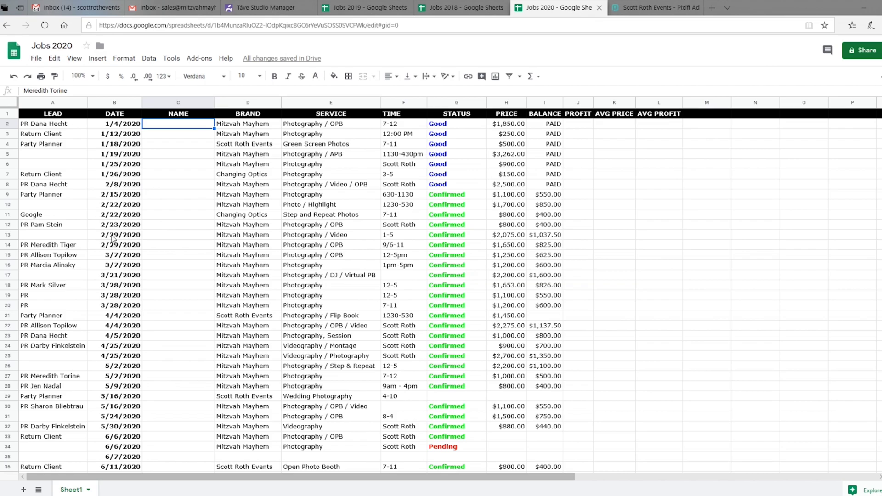
mouse_move(129, 238)
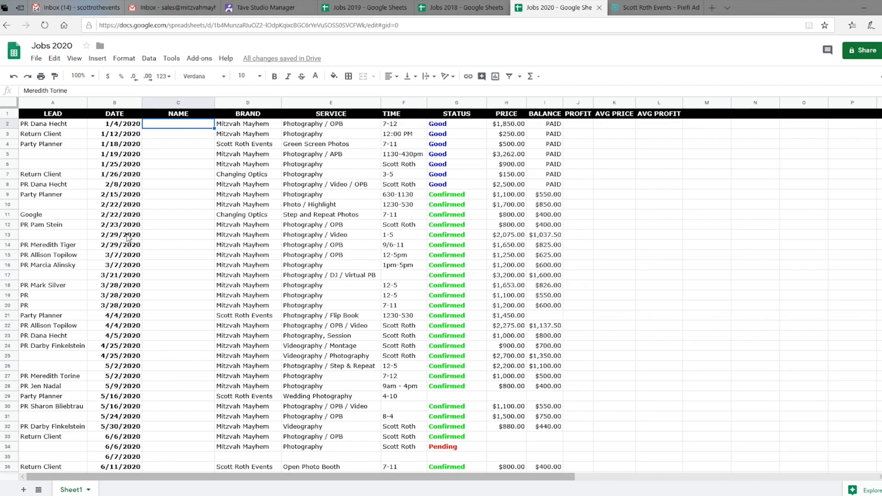
mouse_move(344, 110)
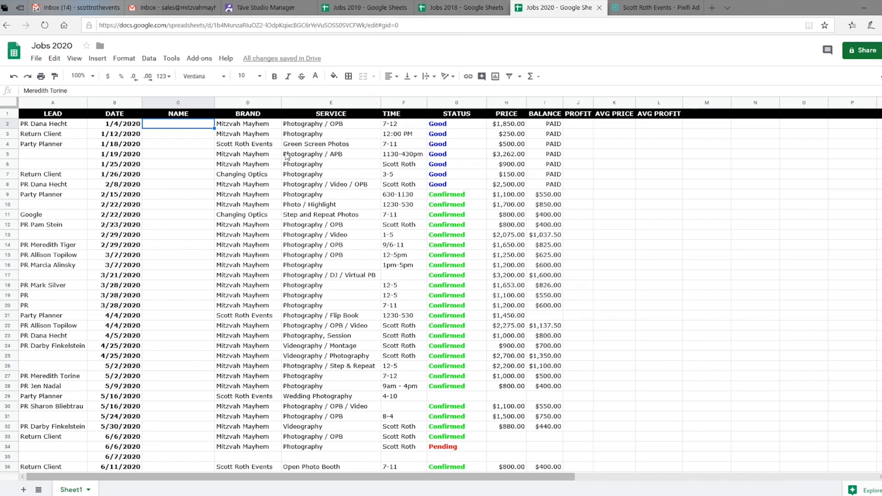
mouse_move(131, 235)
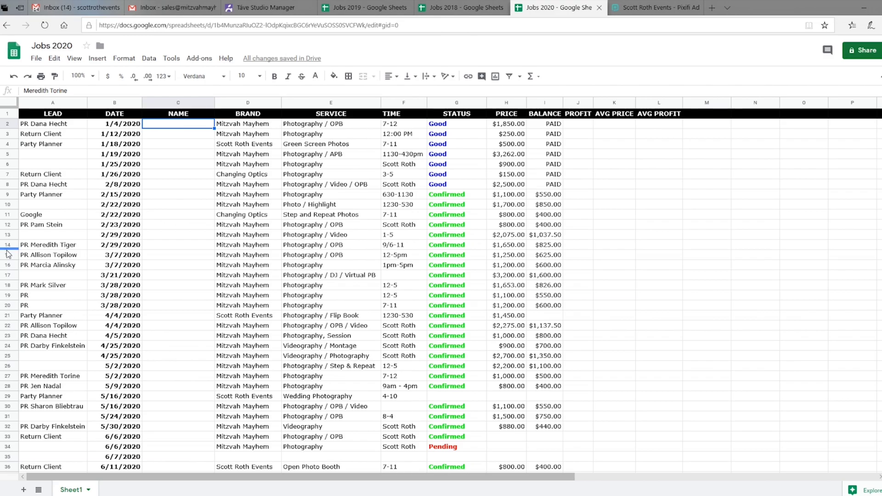
click(364, 8)
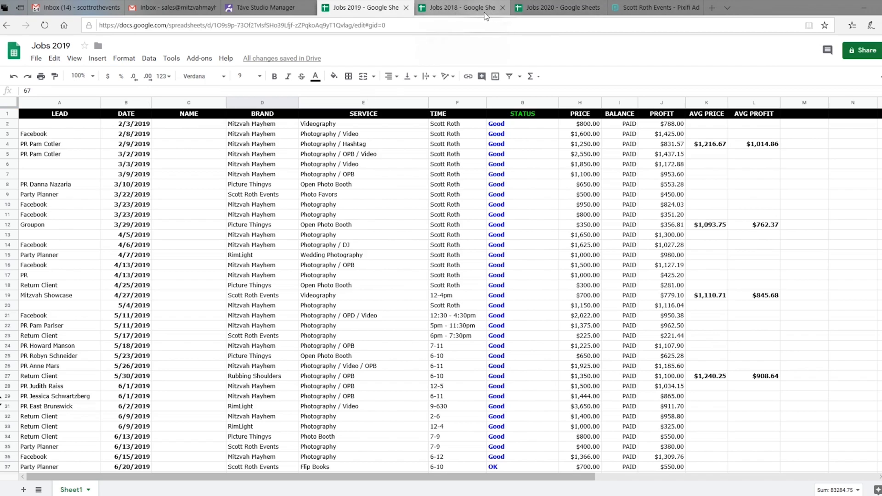
click(554, 7)
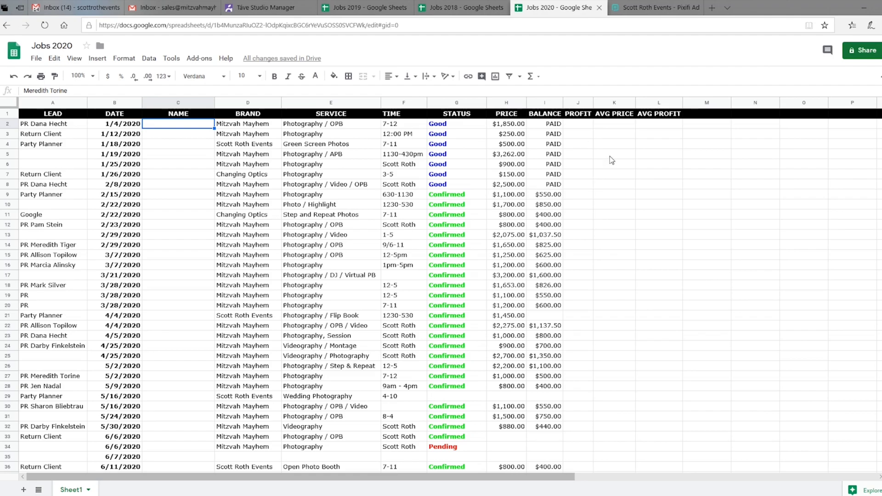
mouse_move(160, 176)
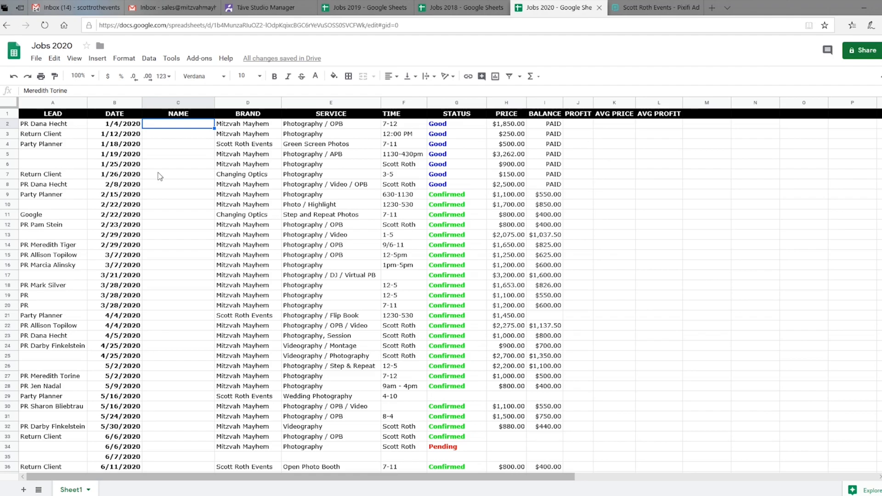
mouse_move(257, 154)
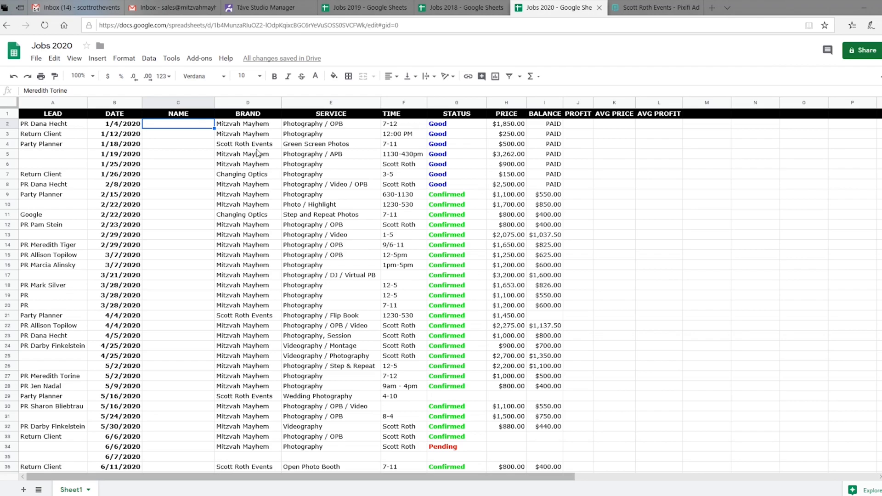
mouse_move(504, 150)
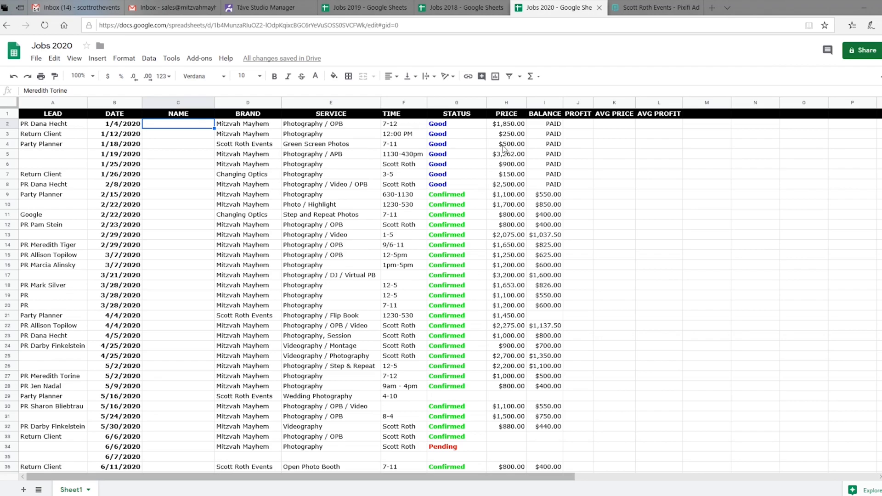
mouse_move(392, 161)
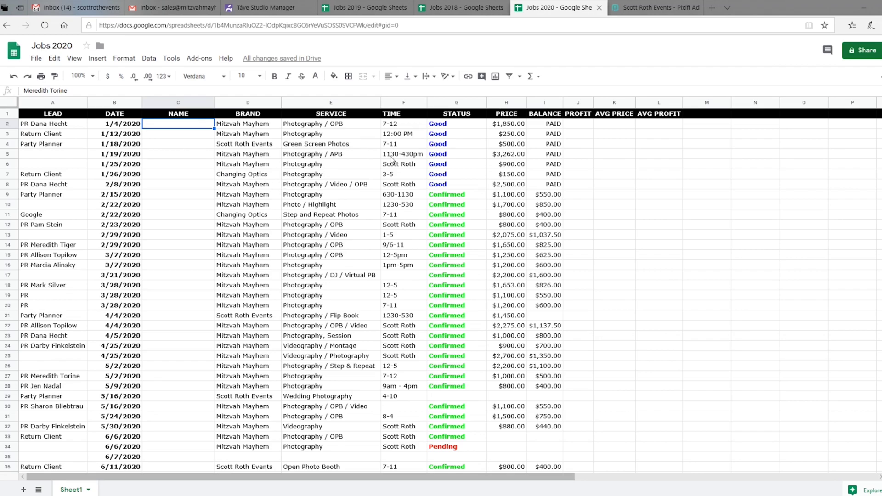
mouse_move(463, 124)
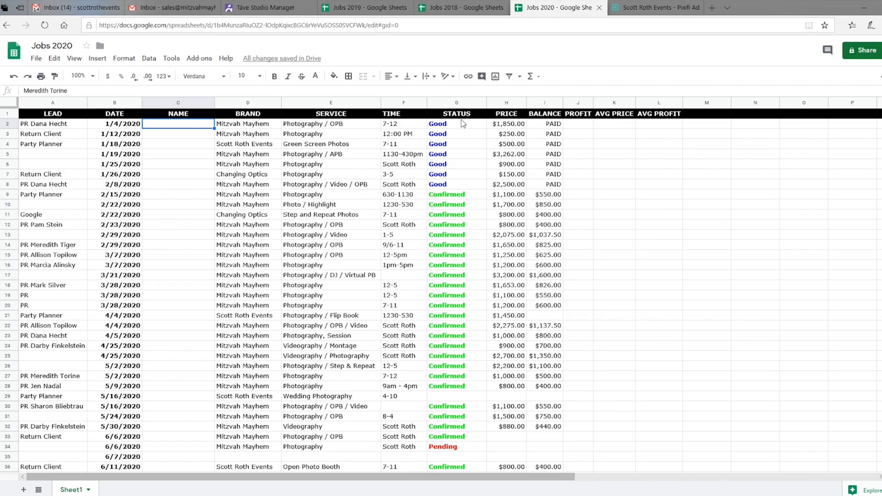
mouse_move(456, 134)
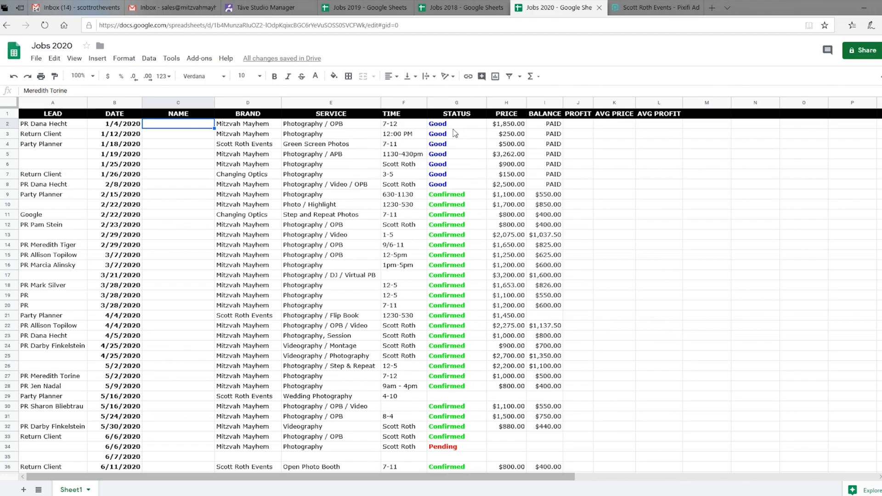
mouse_move(830, 158)
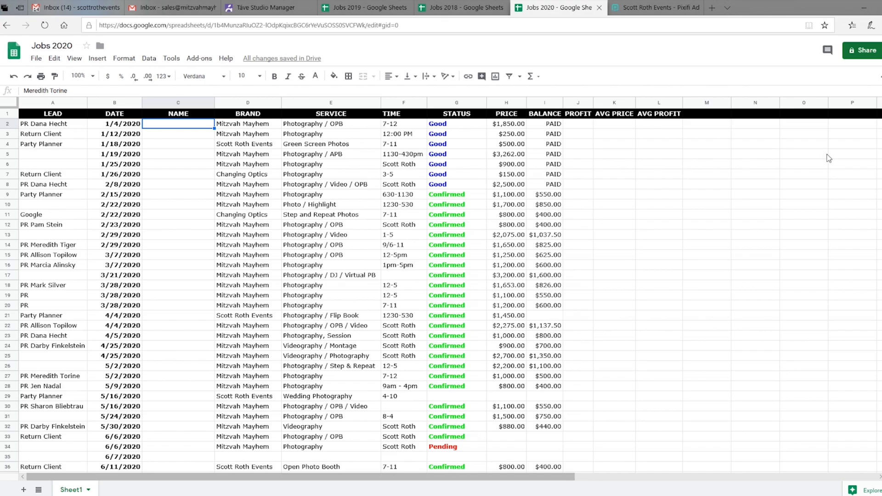
Step: Scroll through the later 2020, 2021 and 2022 bookings, then switch to Jobs 2019
scroll(down, 3)
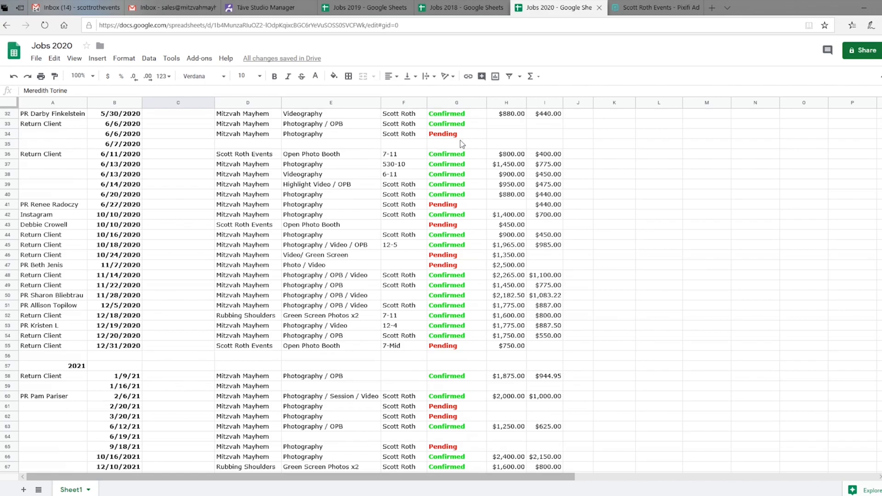
mouse_move(463, 145)
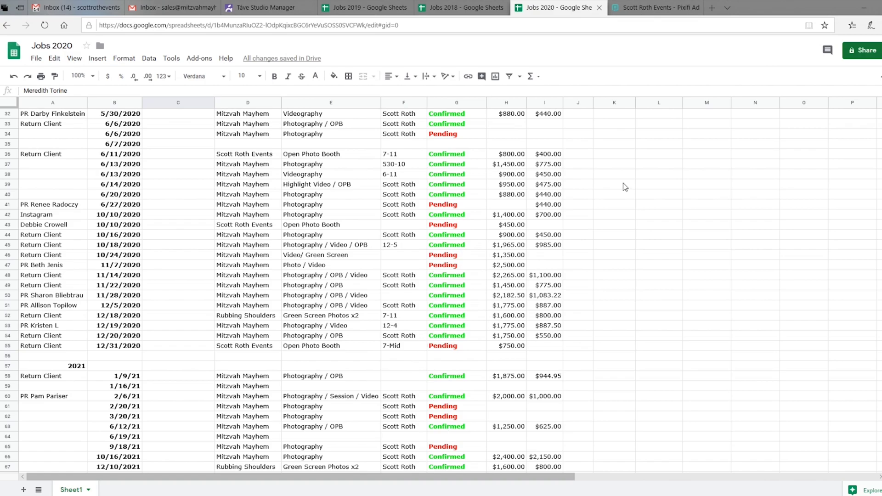
mouse_move(630, 240)
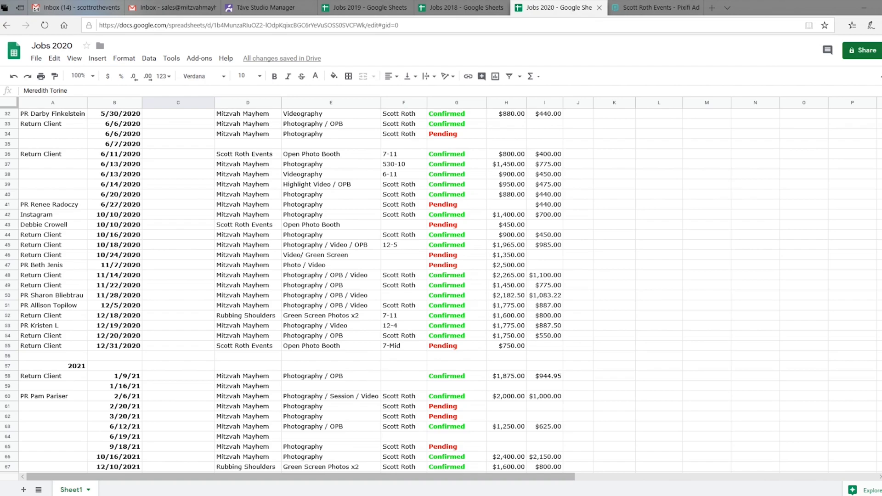
scroll(down, 3)
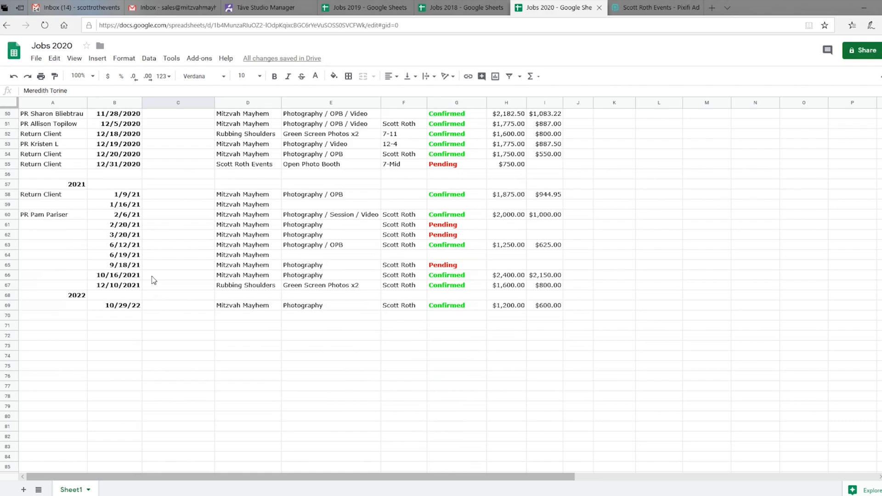
mouse_move(864, 133)
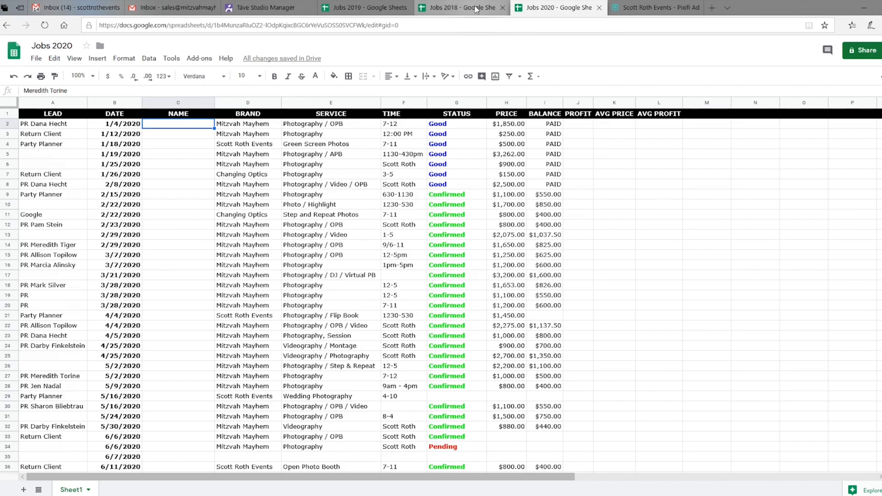
click(364, 7)
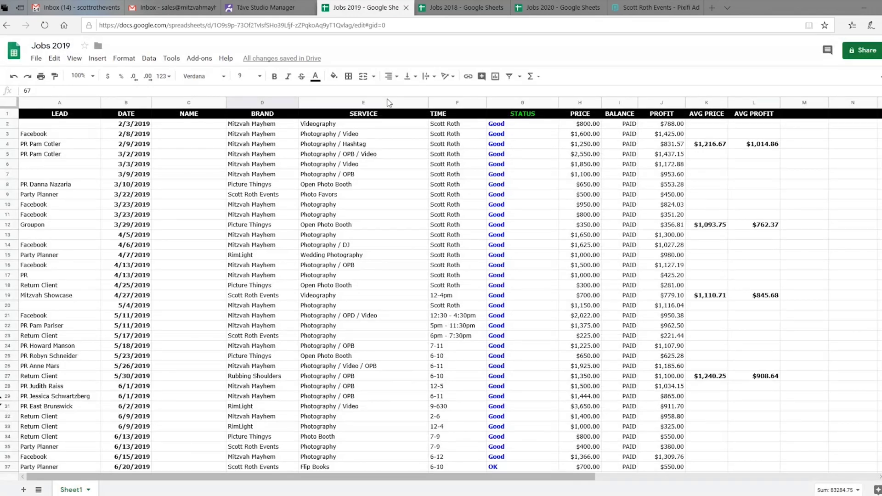